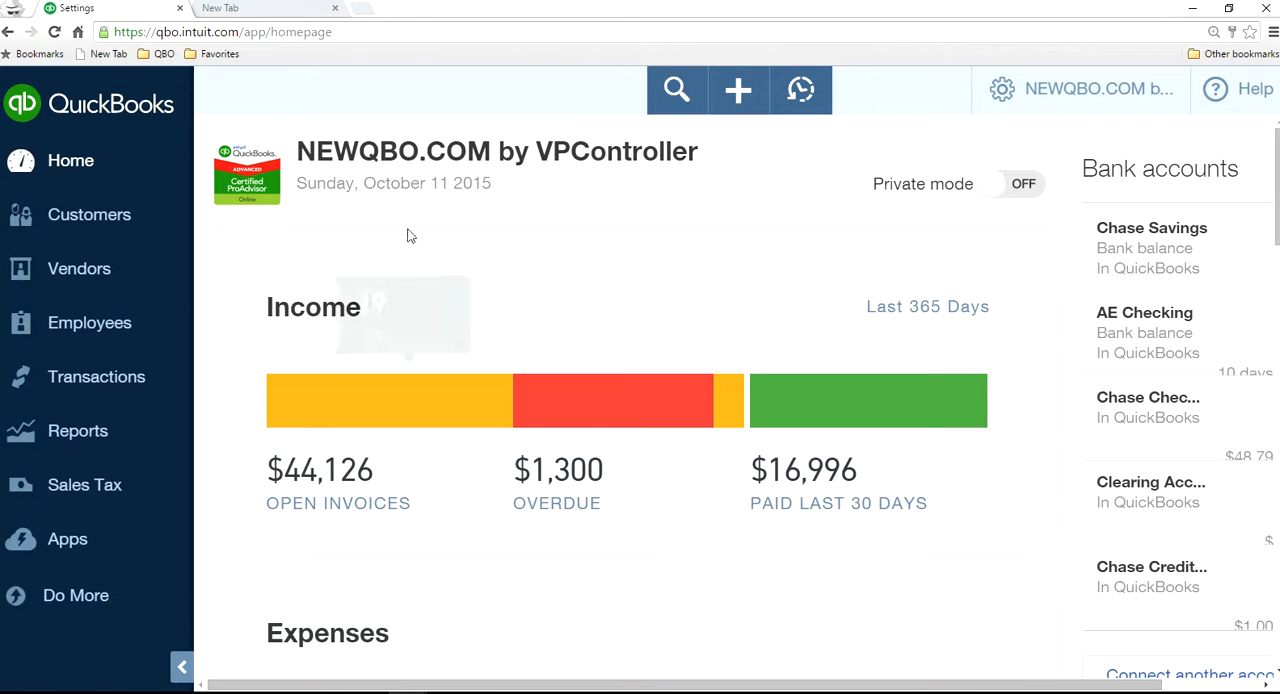
mouse_move(738, 90)
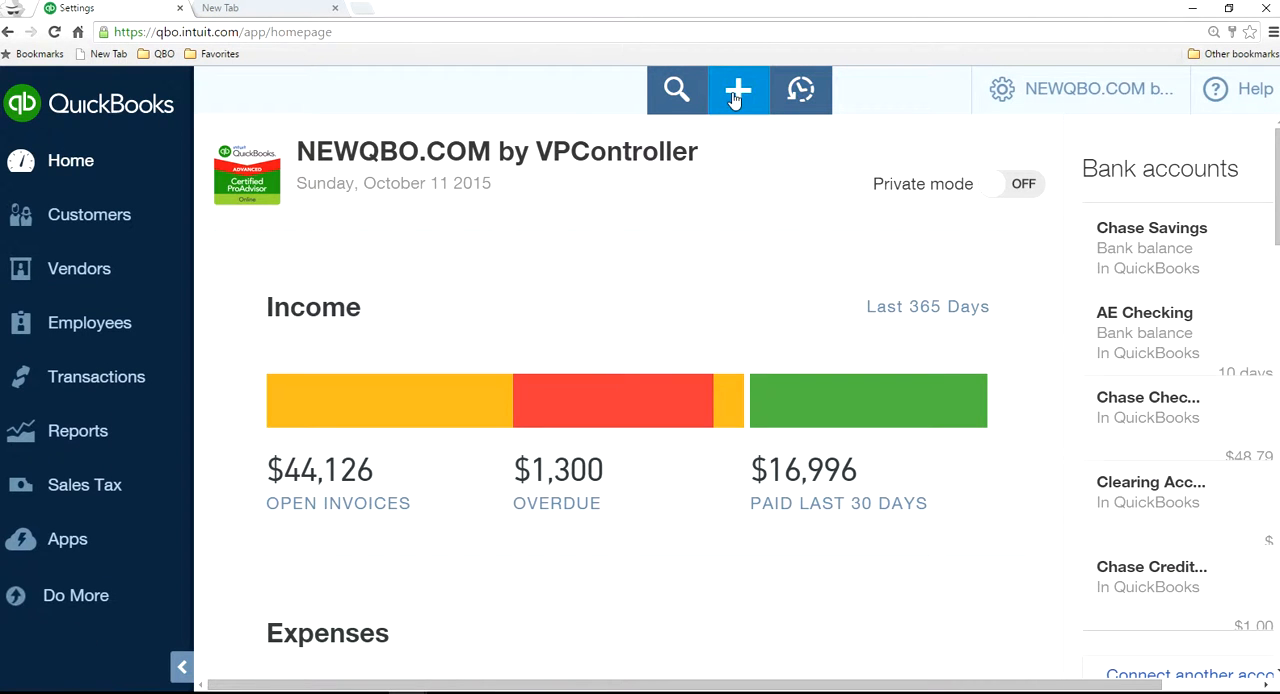
- Start a new invoice from the Create menu
left_click(738, 88)
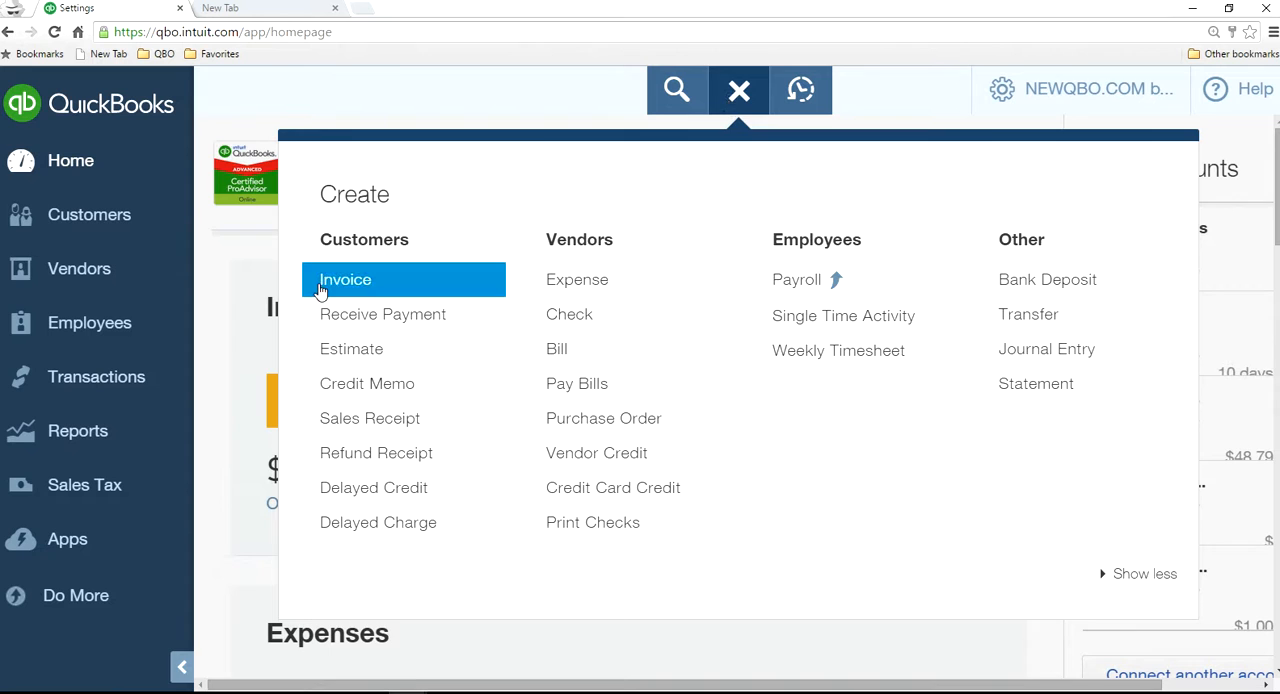
left_click(344, 280)
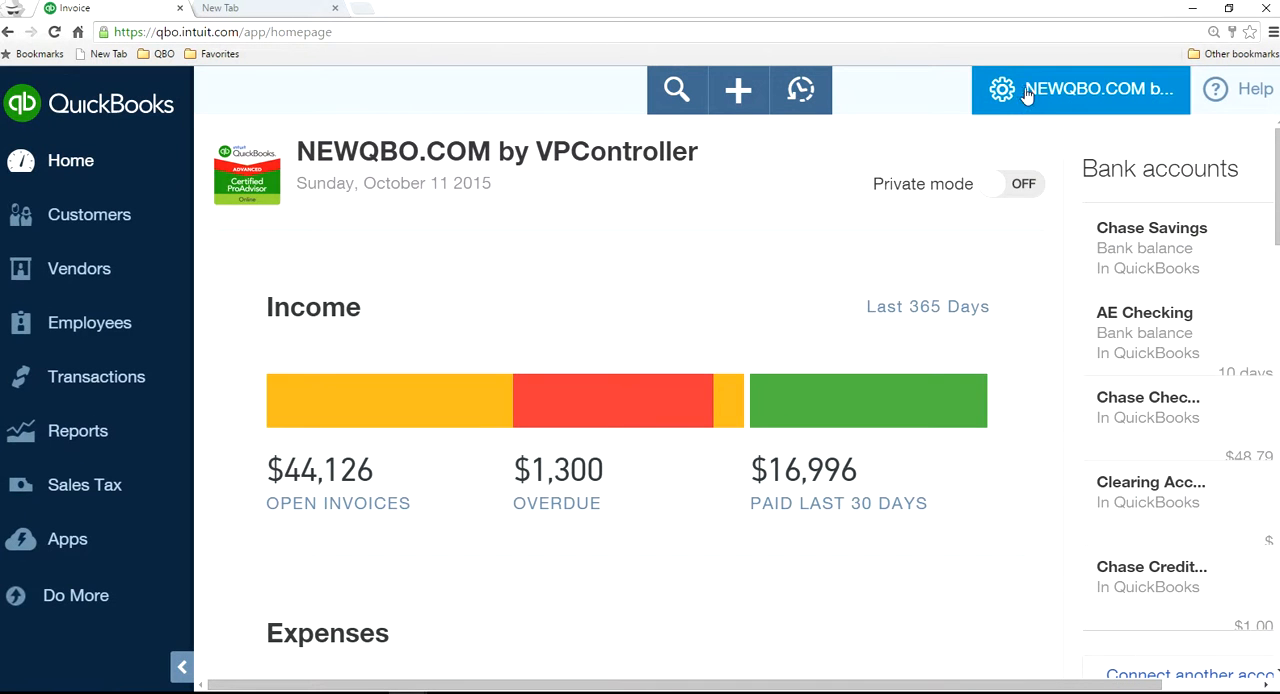
- Turn on Custom transaction numbers in Company Settings > Sales form content and save
left_click(1002, 88)
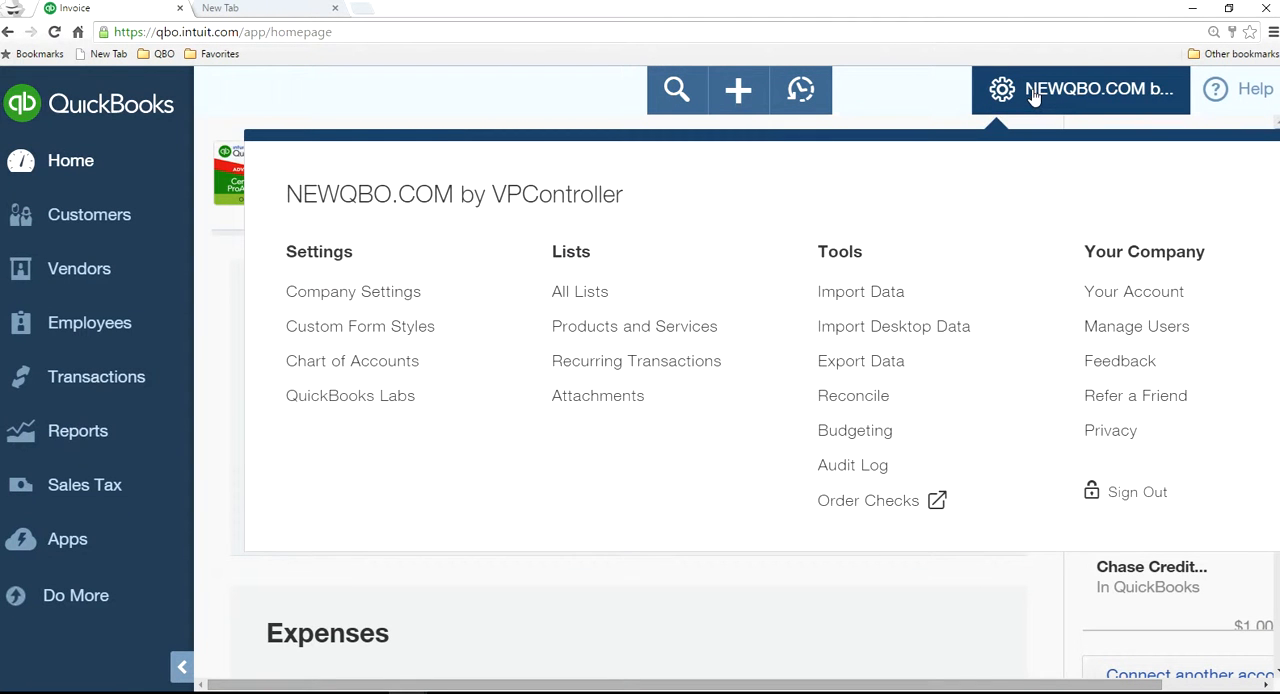
left_click(352, 292)
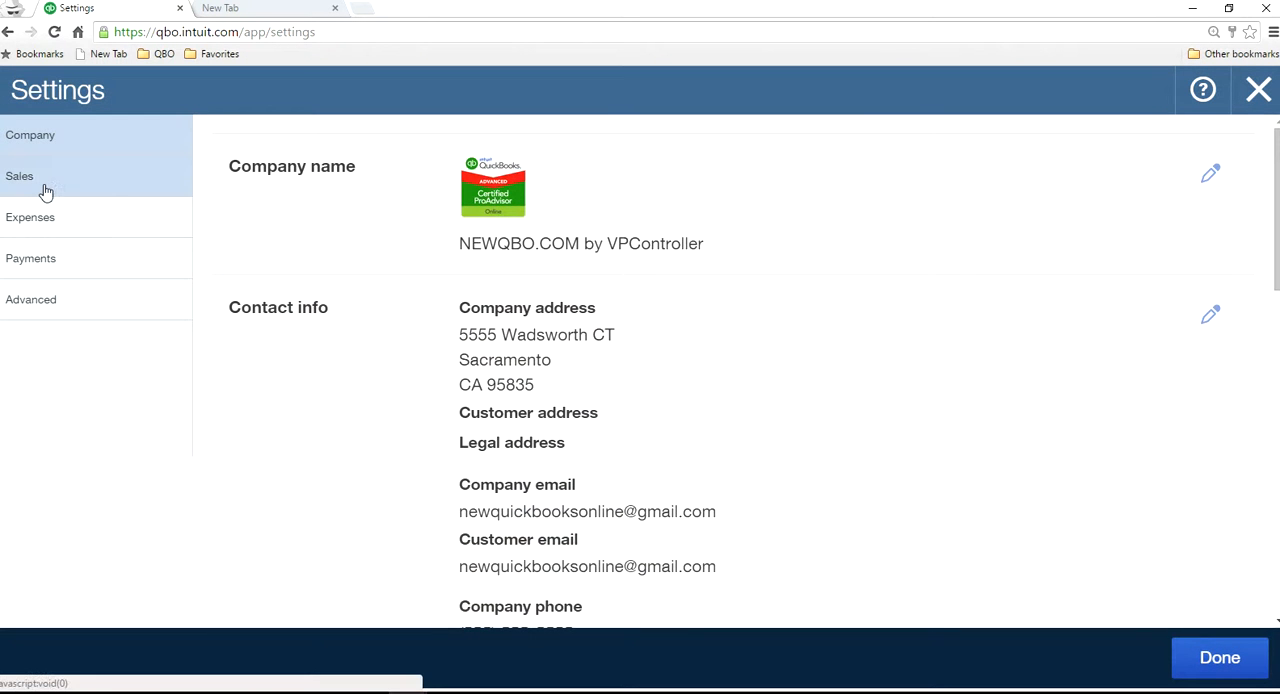
left_click(20, 176)
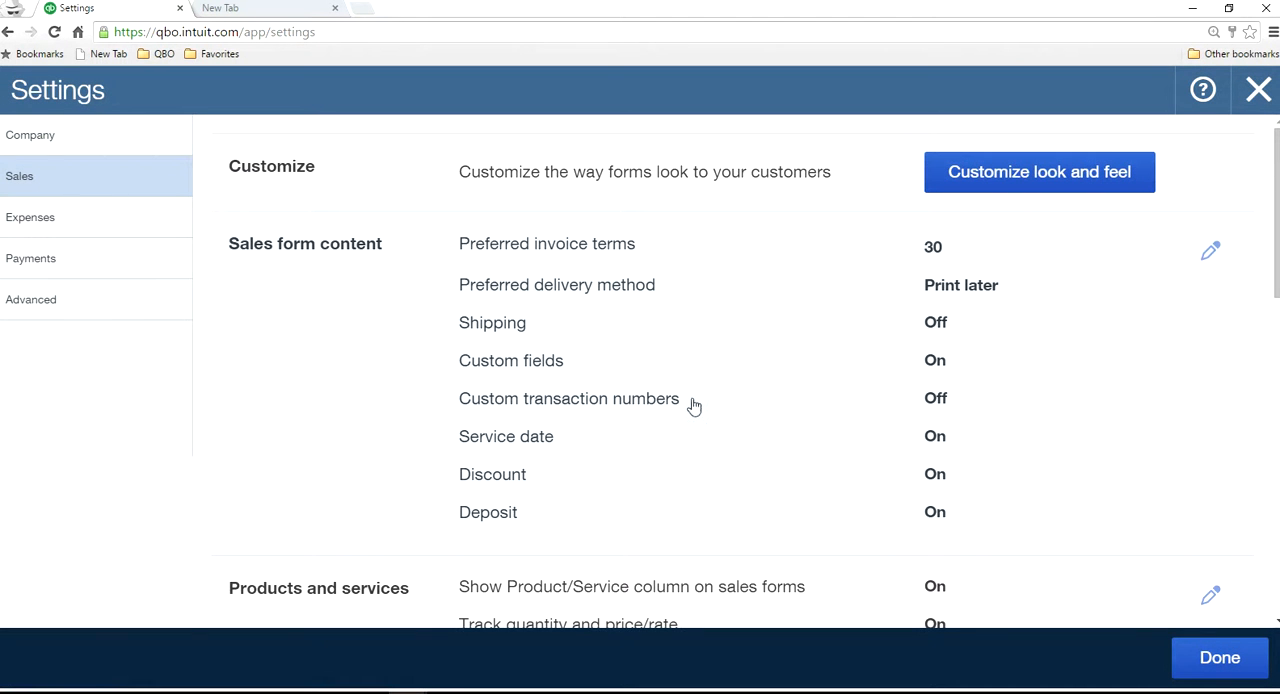
left_click(1210, 250)
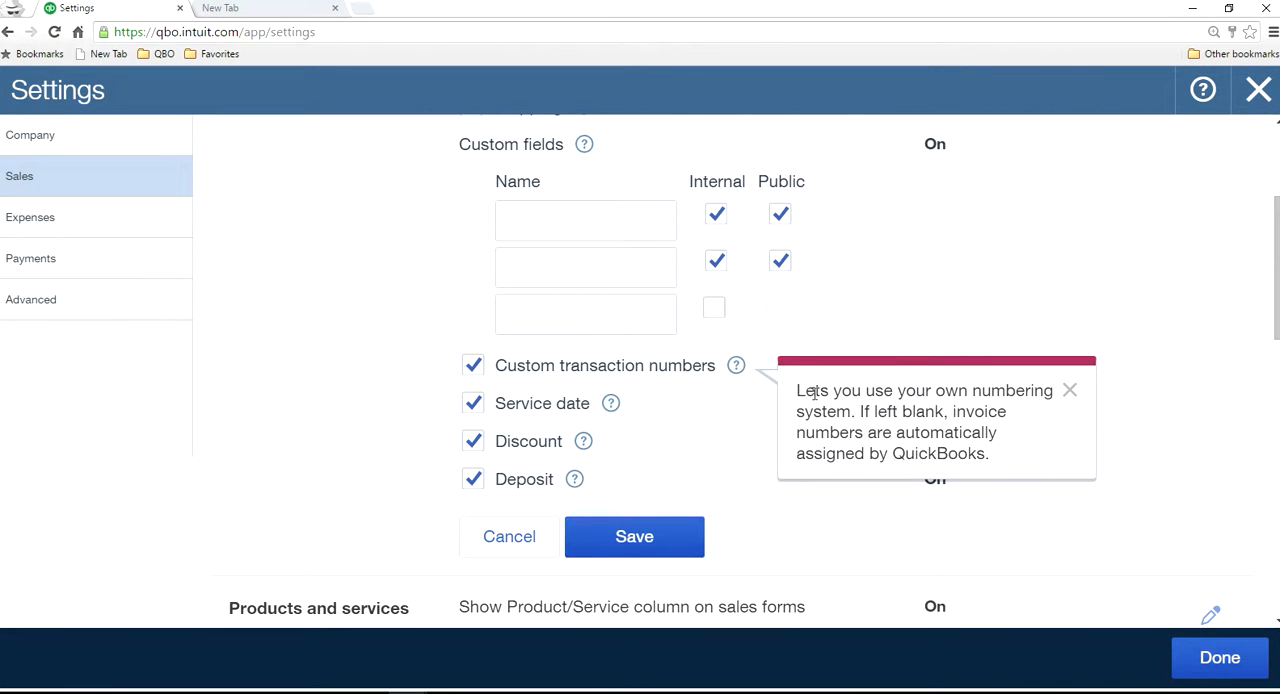
mouse_move(848, 424)
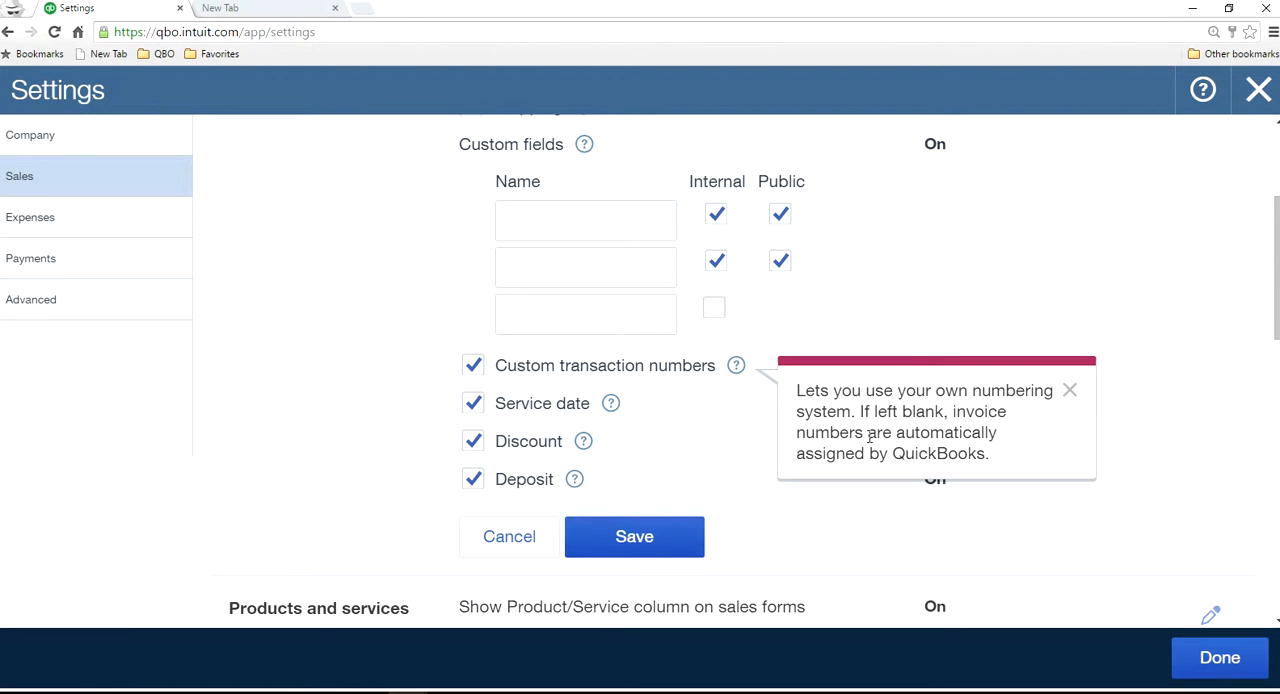
mouse_move(888, 460)
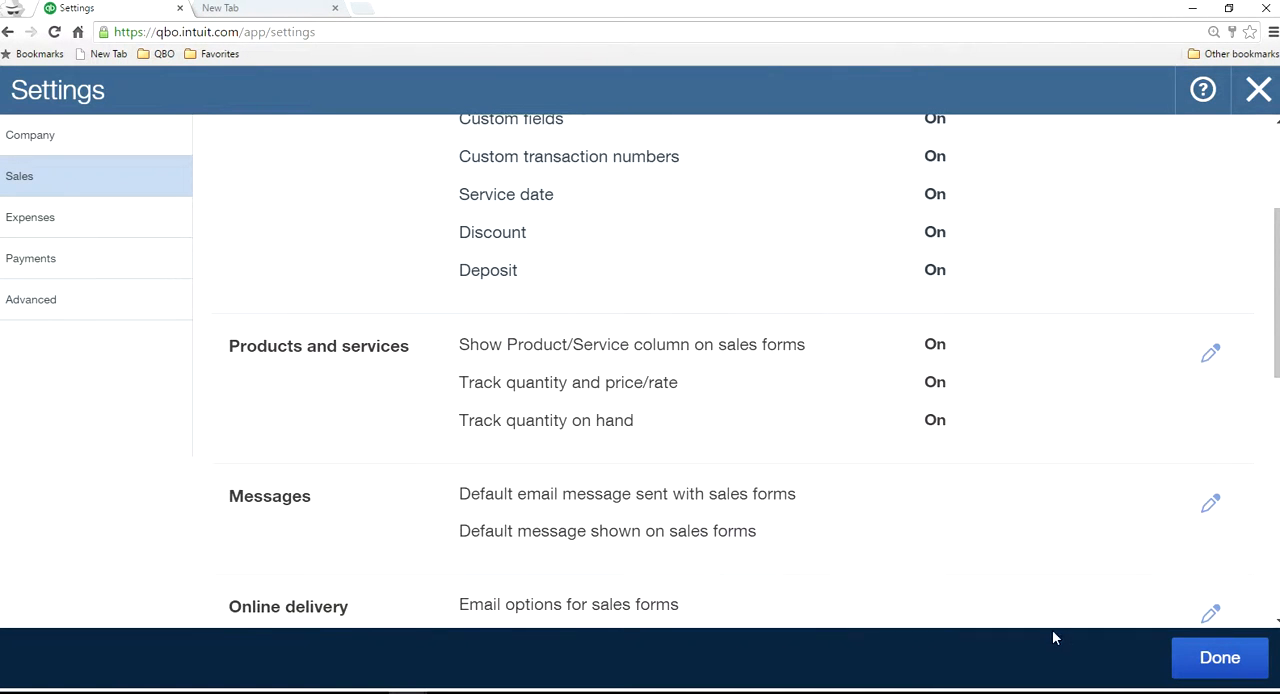
left_click(1220, 656)
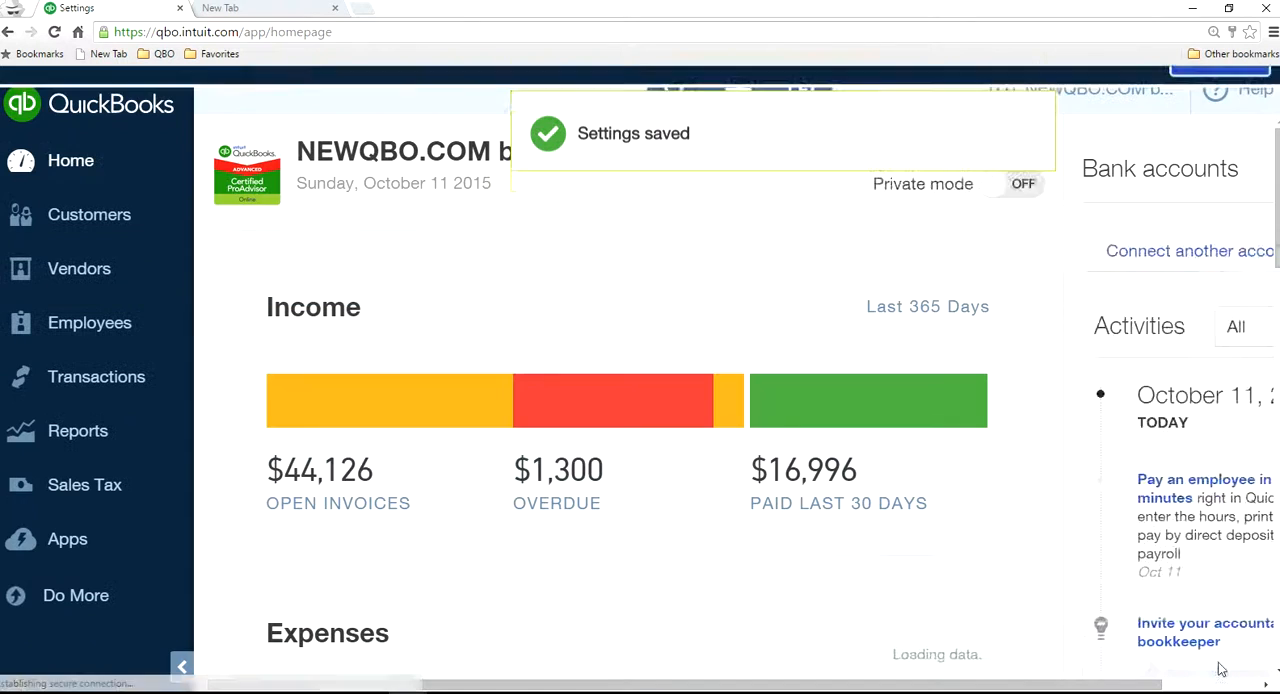
- Start a new invoice showing editable number 50002
left_click(738, 88)
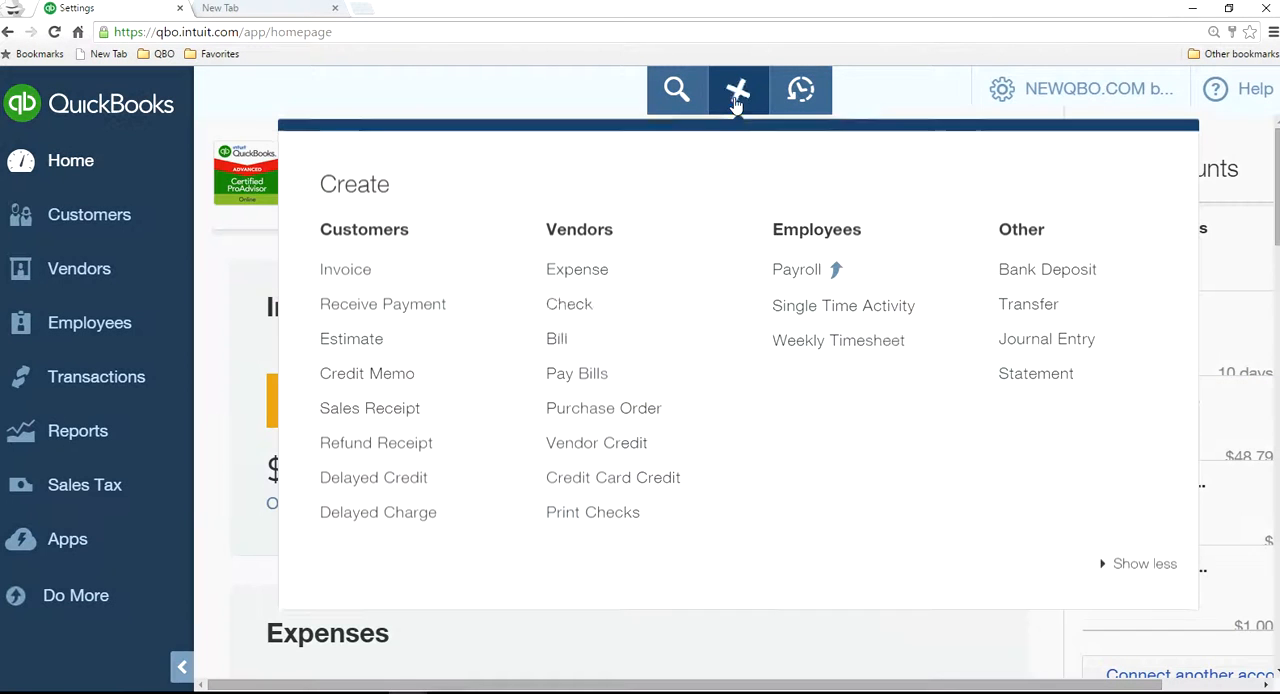
mouse_move(344, 280)
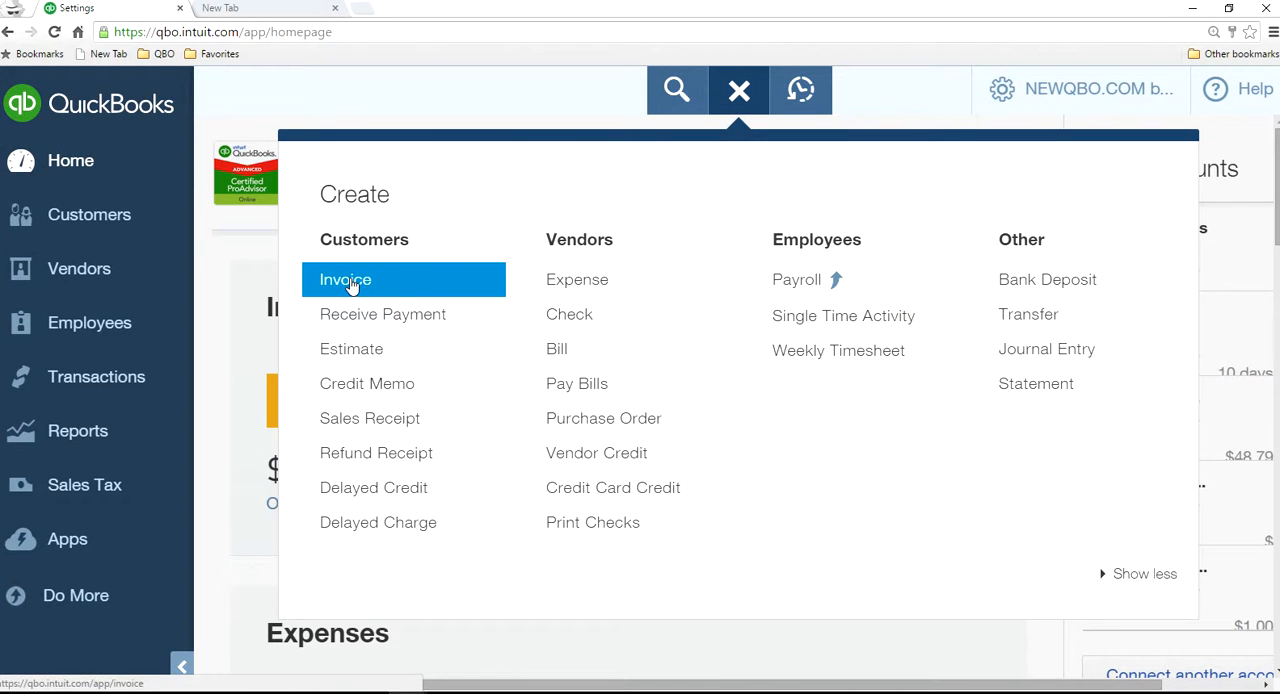
mouse_move(368, 384)
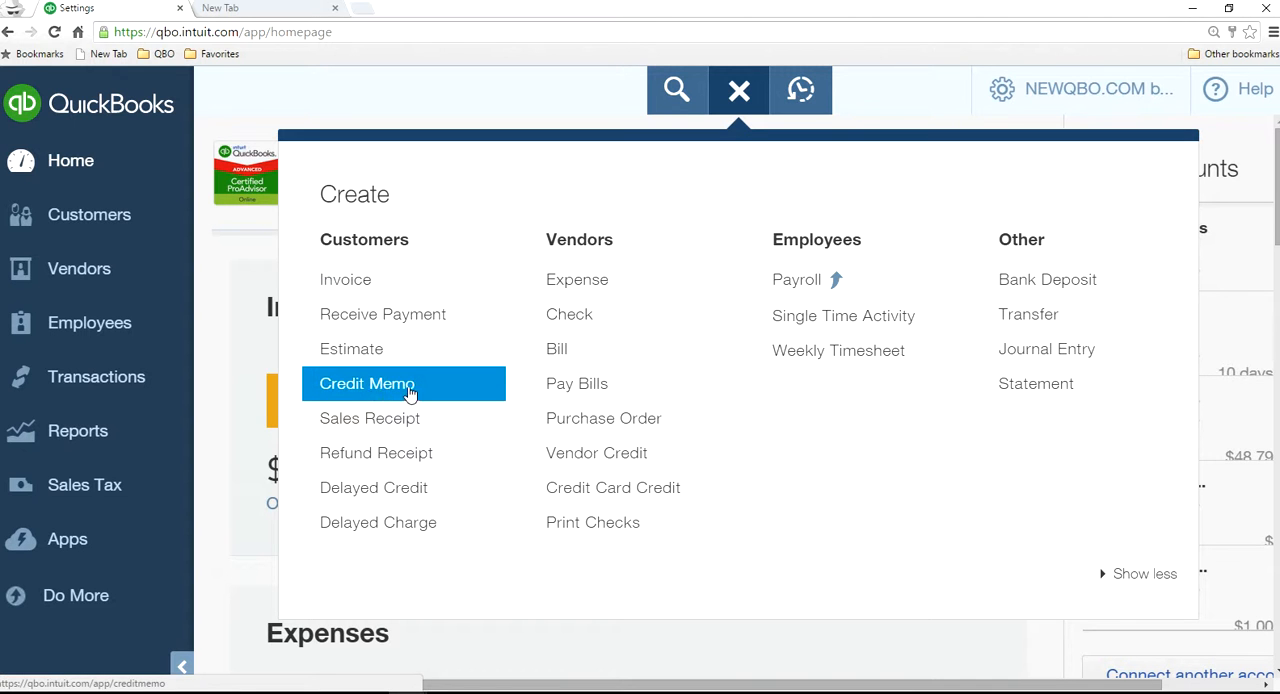
mouse_move(430, 452)
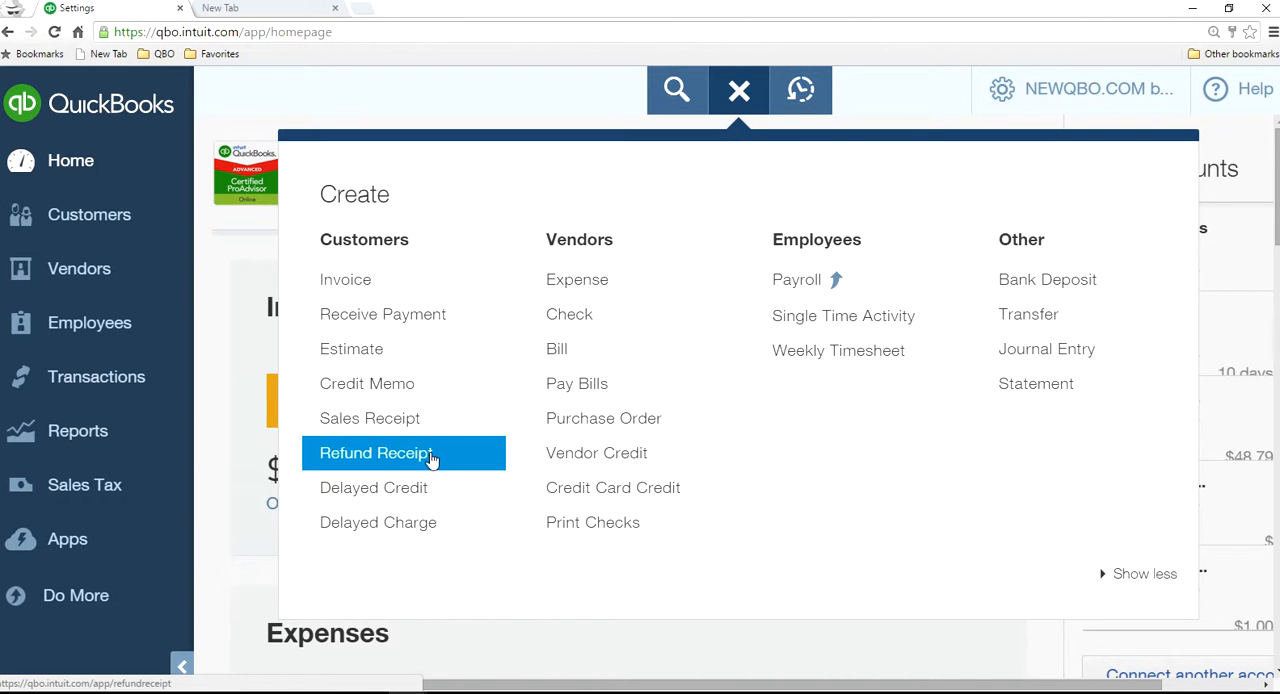
mouse_move(344, 280)
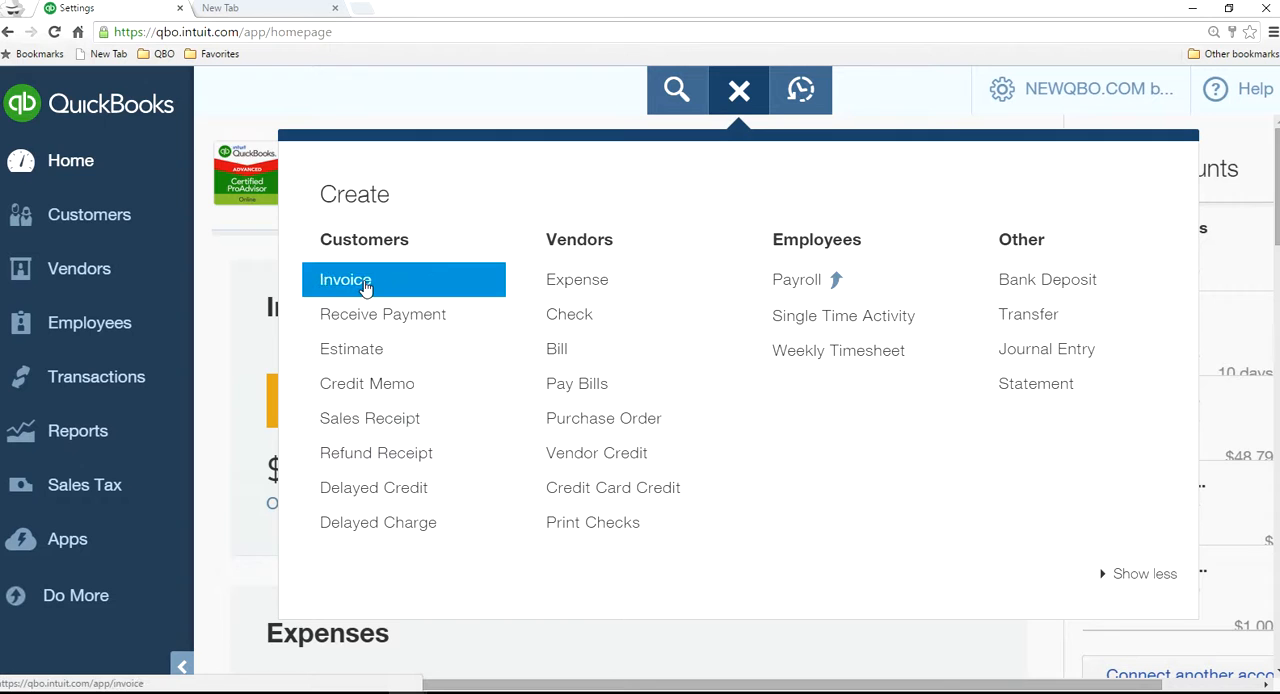
left_click(344, 280)
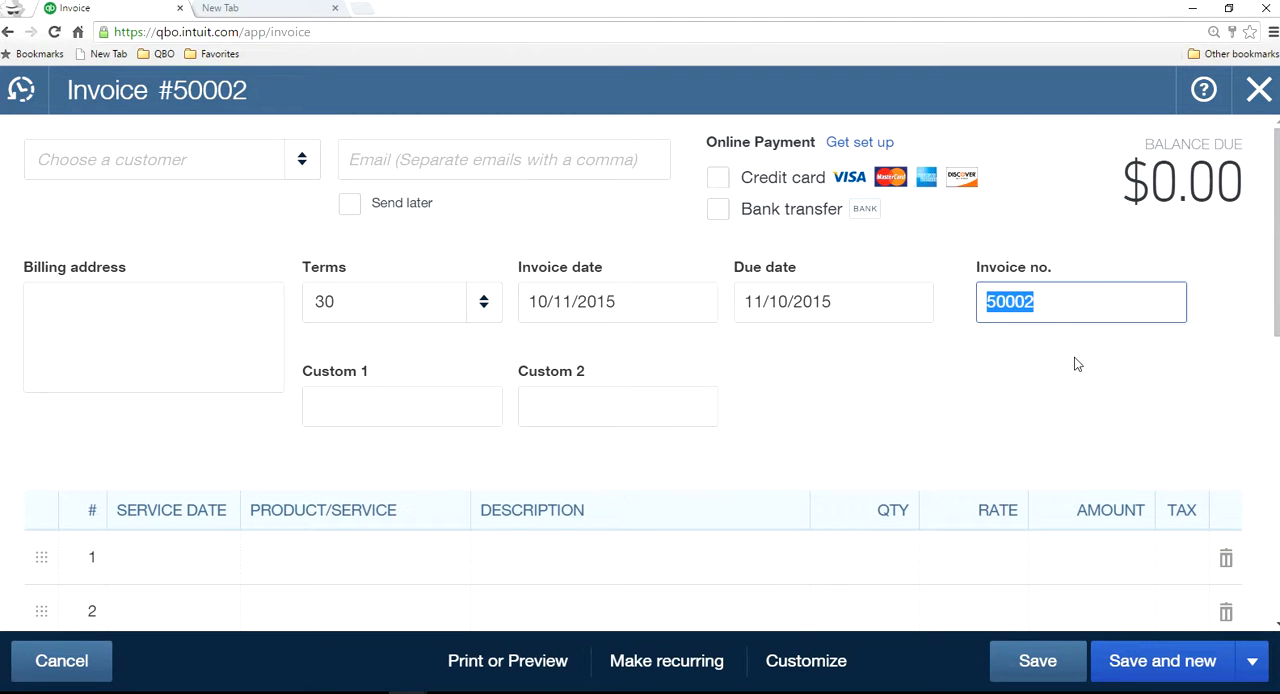
type("QBO")
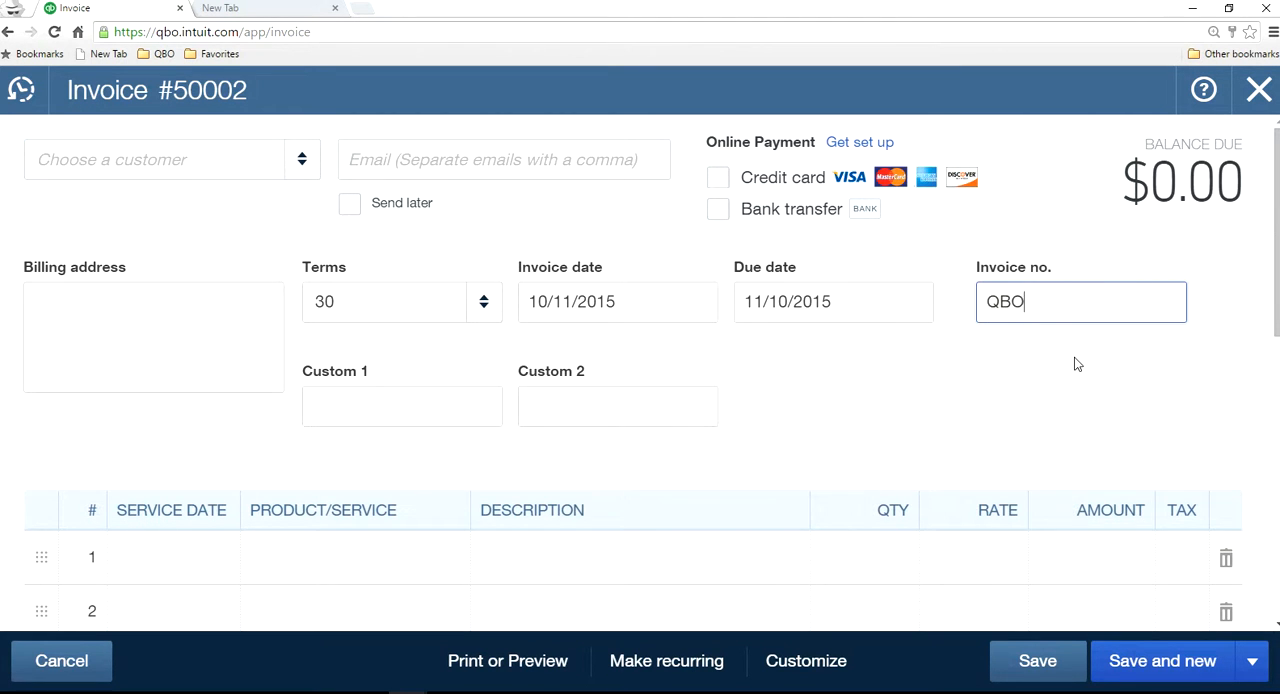
type("-")
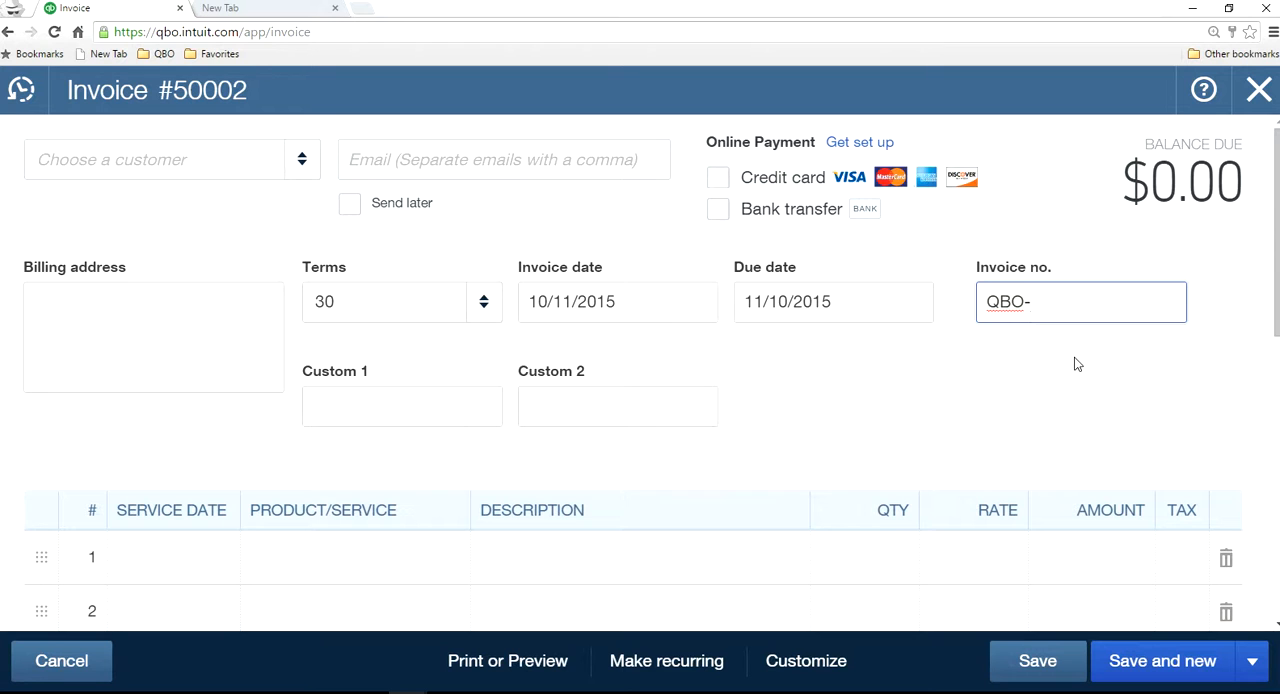
type("2001")
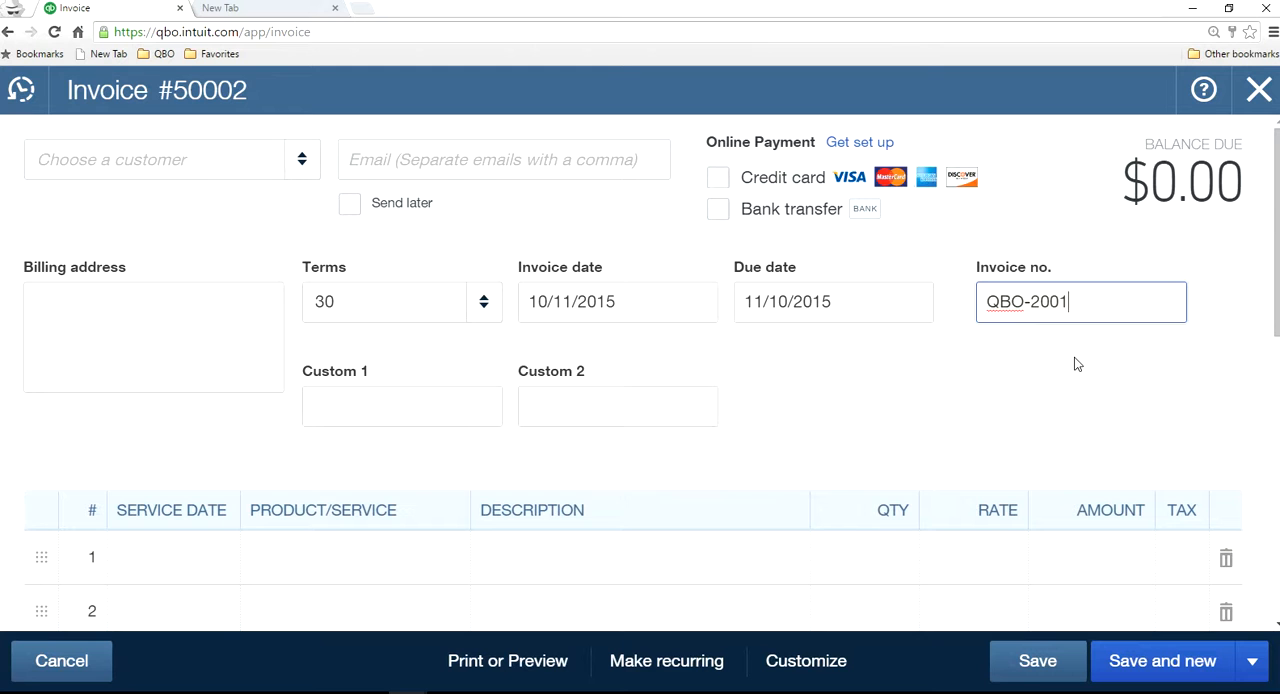
mouse_move(1108, 416)
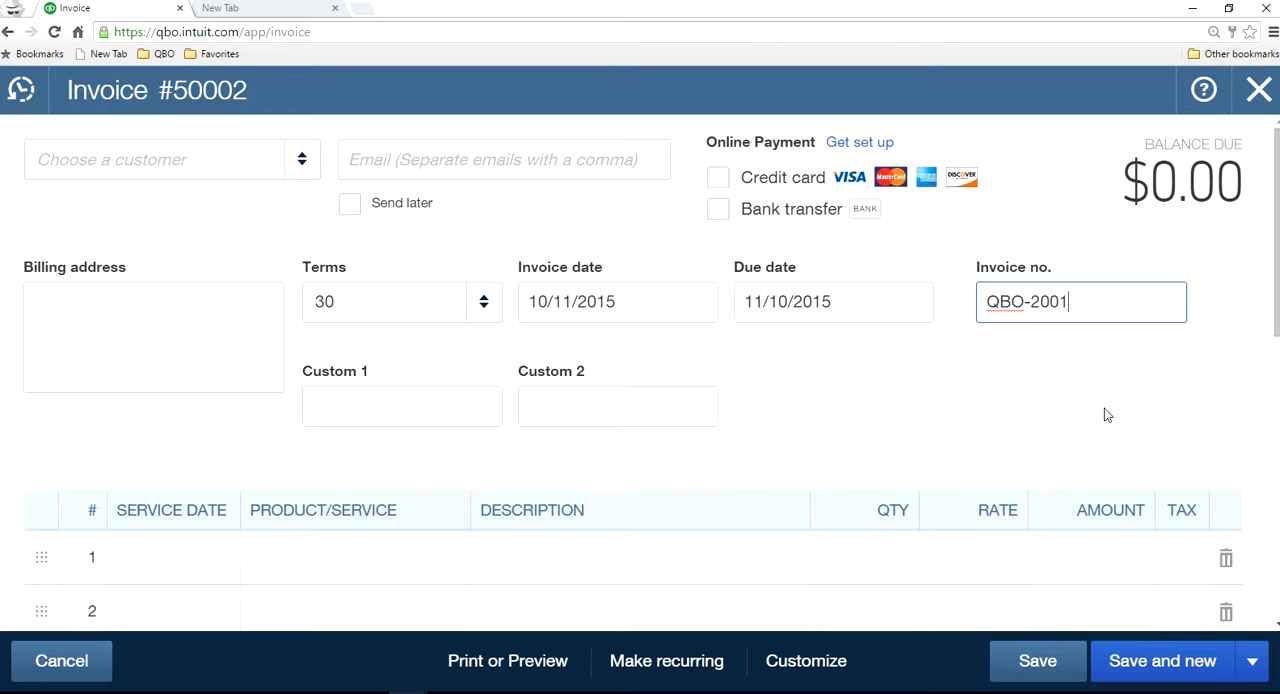
left_click(156, 160)
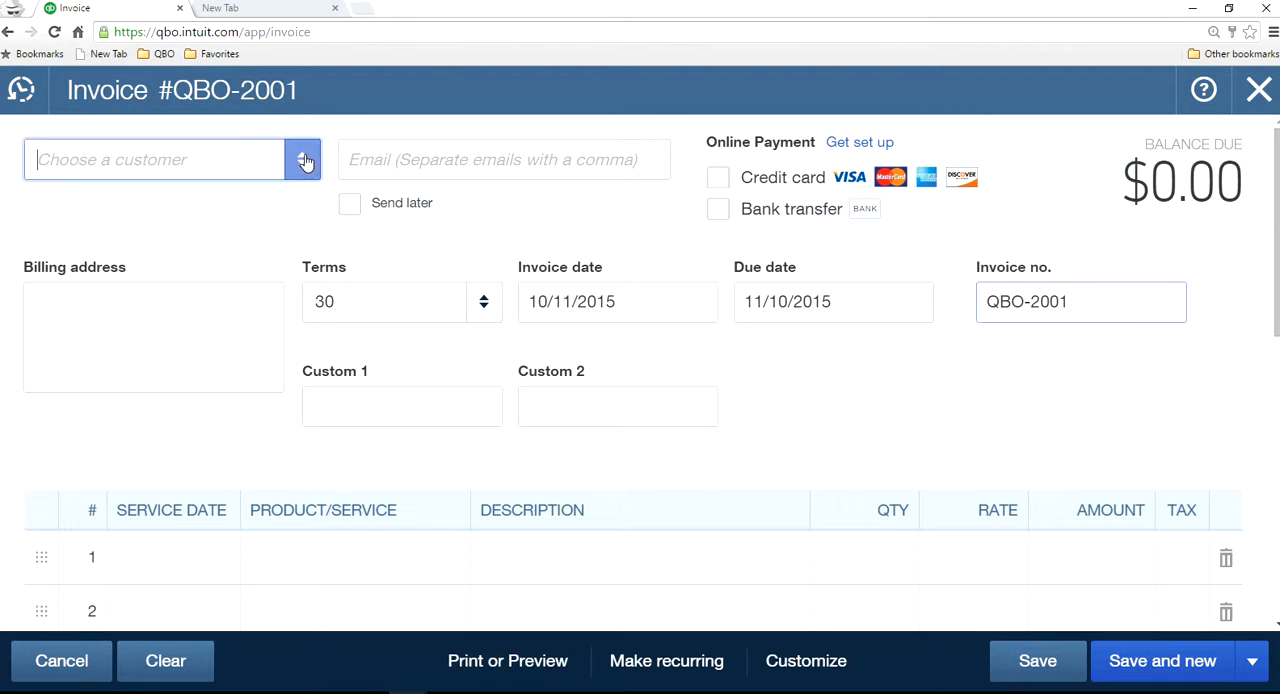
left_click(154, 160)
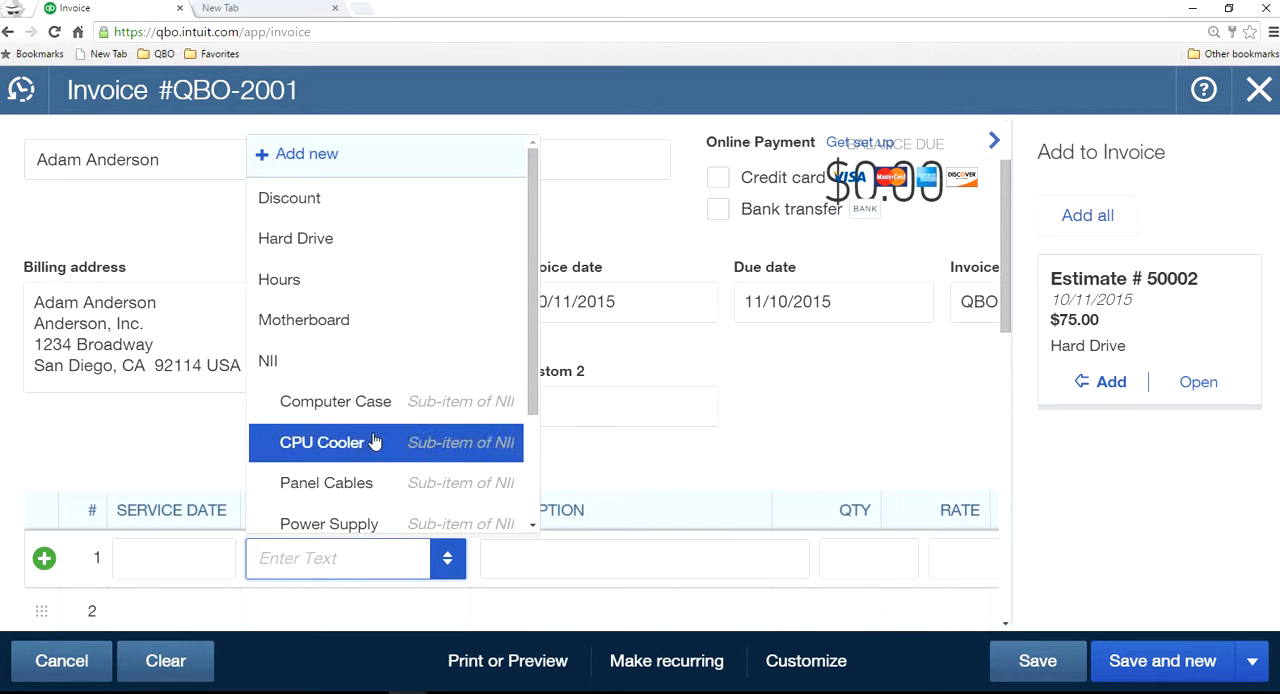
- Add a CPU Cooler line at rate 50.00 and save the invoice
left_click(322, 442)
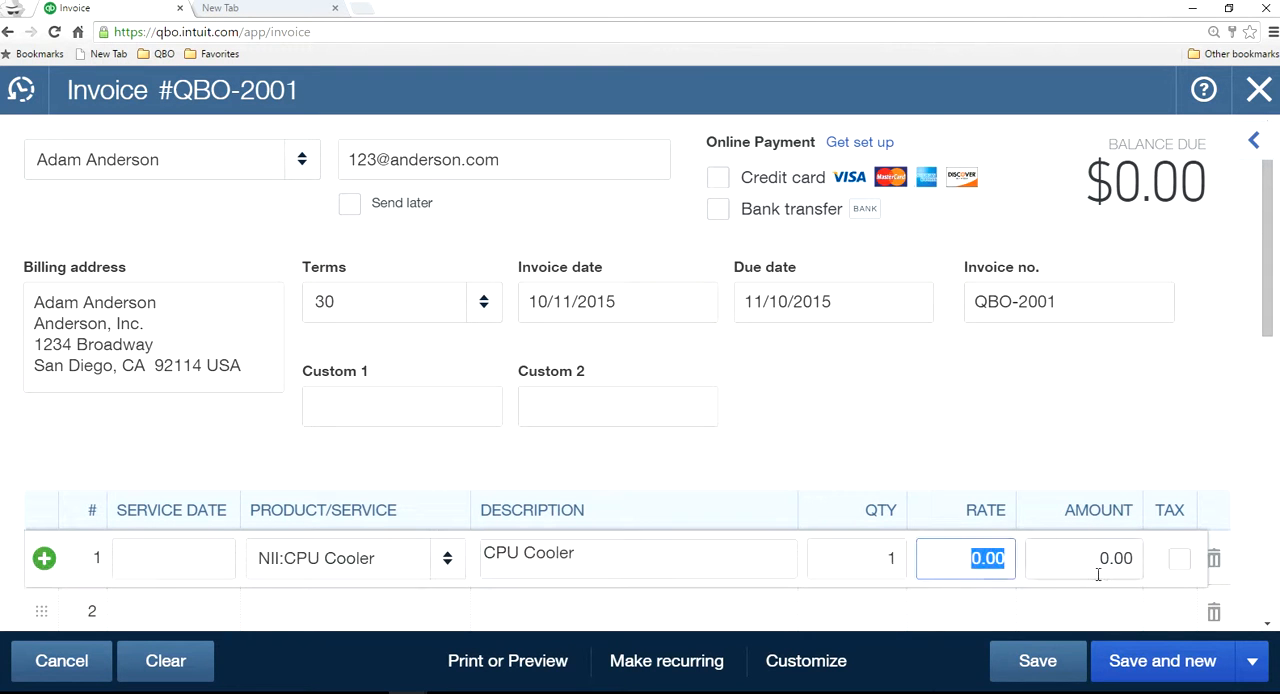
type("50.00")
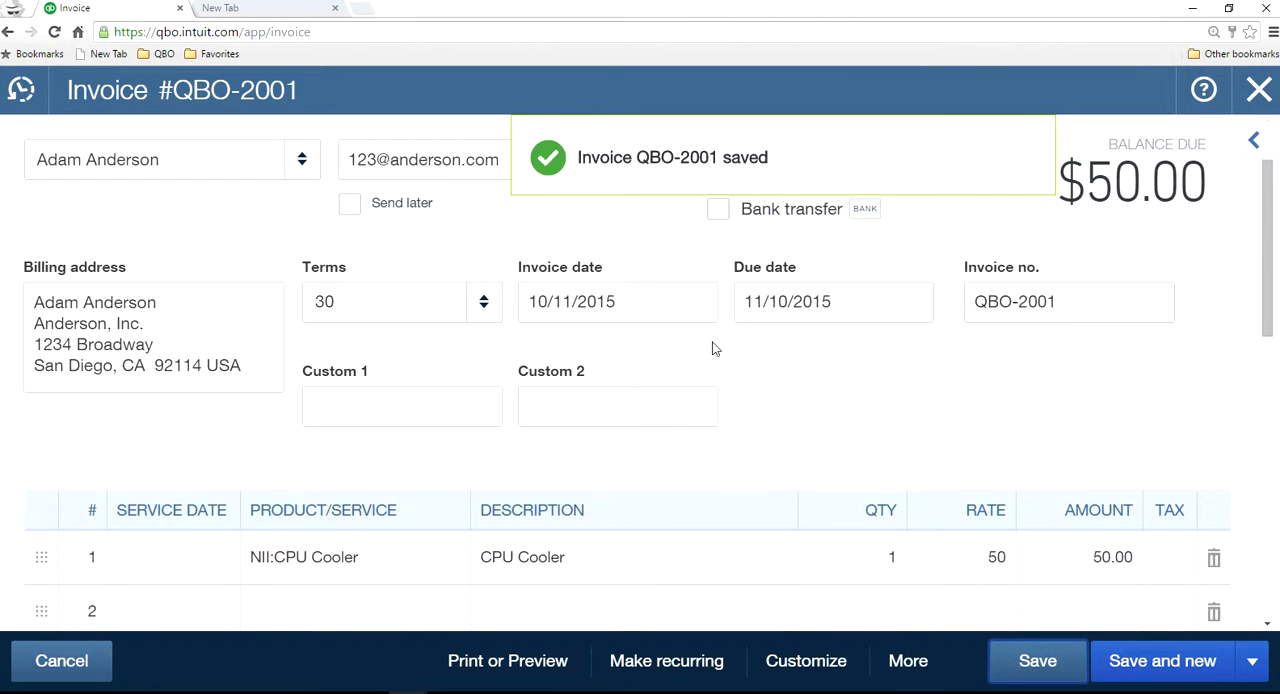
left_click(1068, 300)
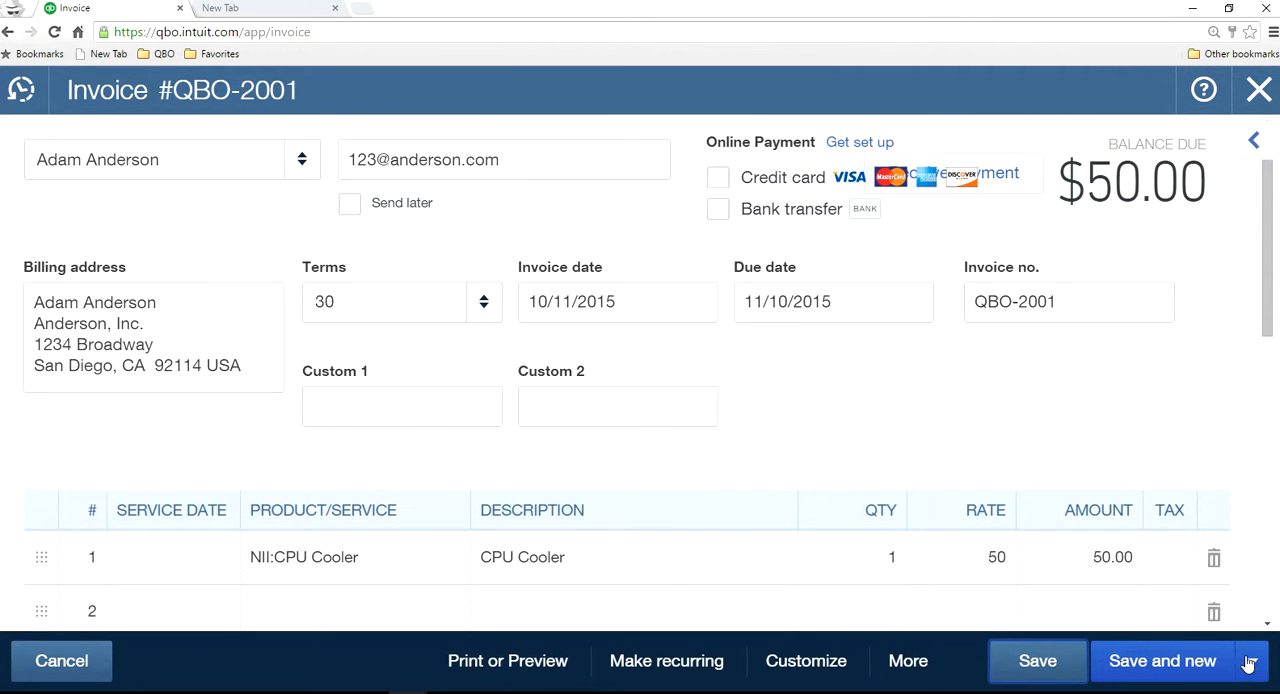
- Save and new, giving a blank invoice auto-numbered QBO-2002, and begin editing its number
left_click(1252, 660)
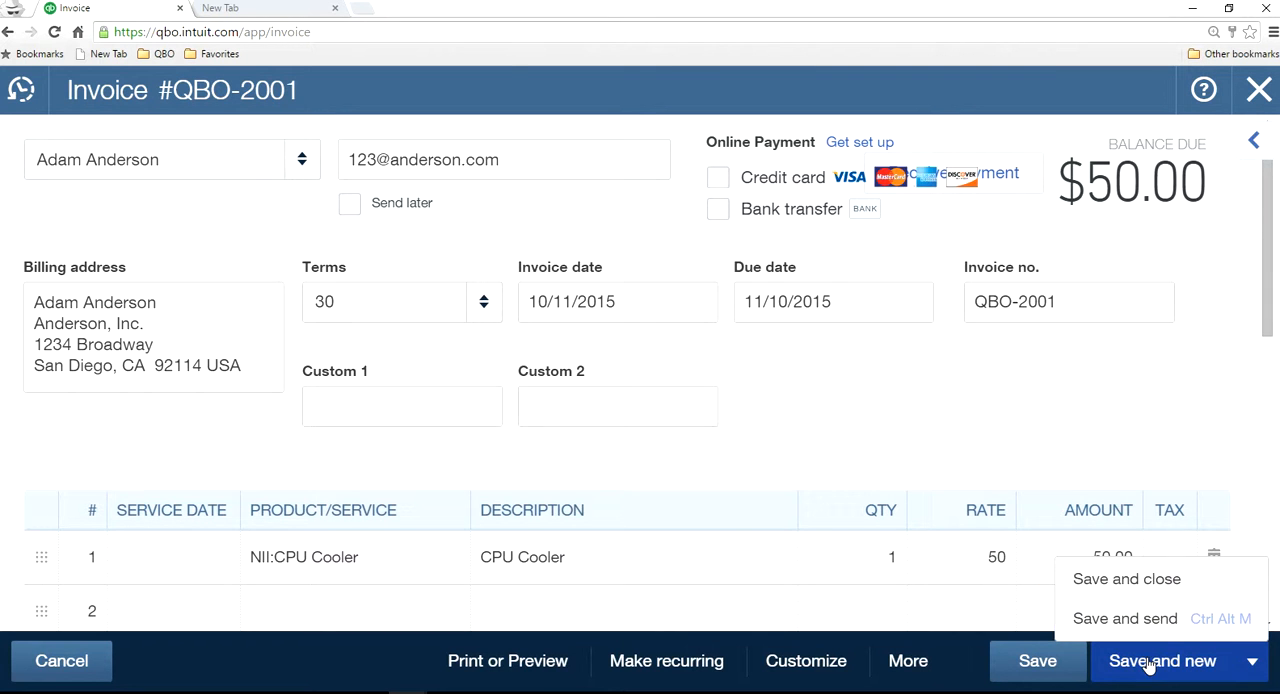
left_click(1162, 660)
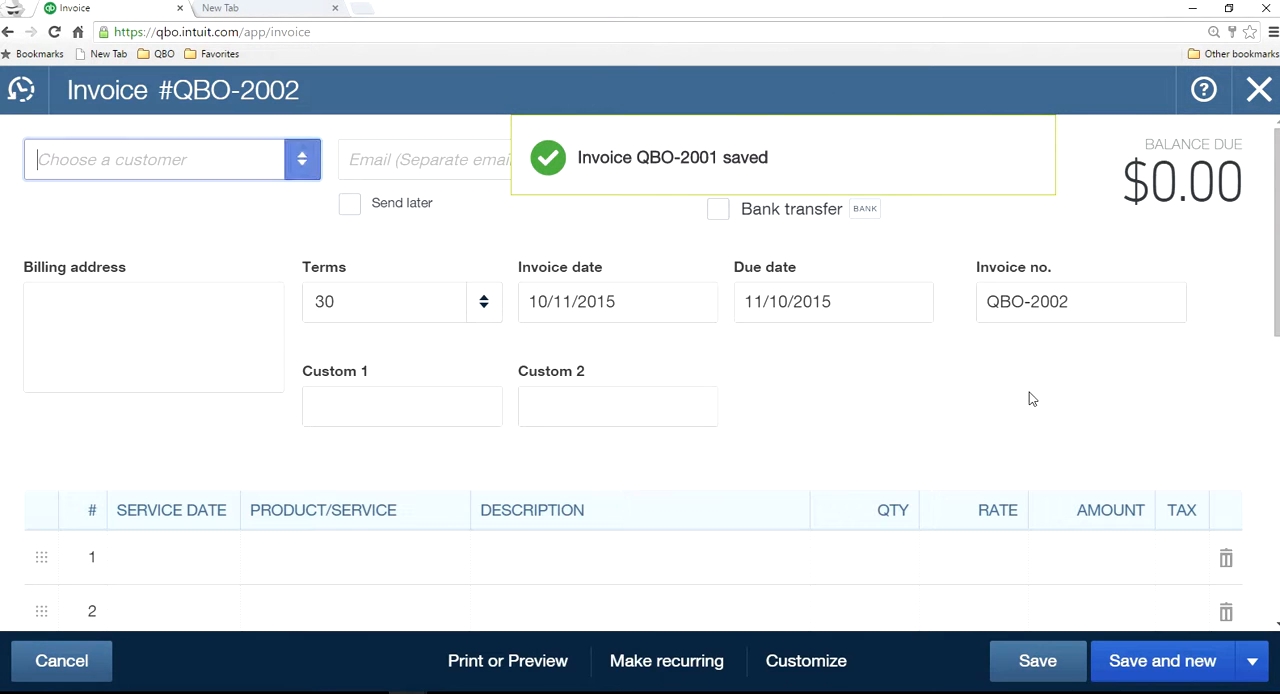
left_click(1080, 300)
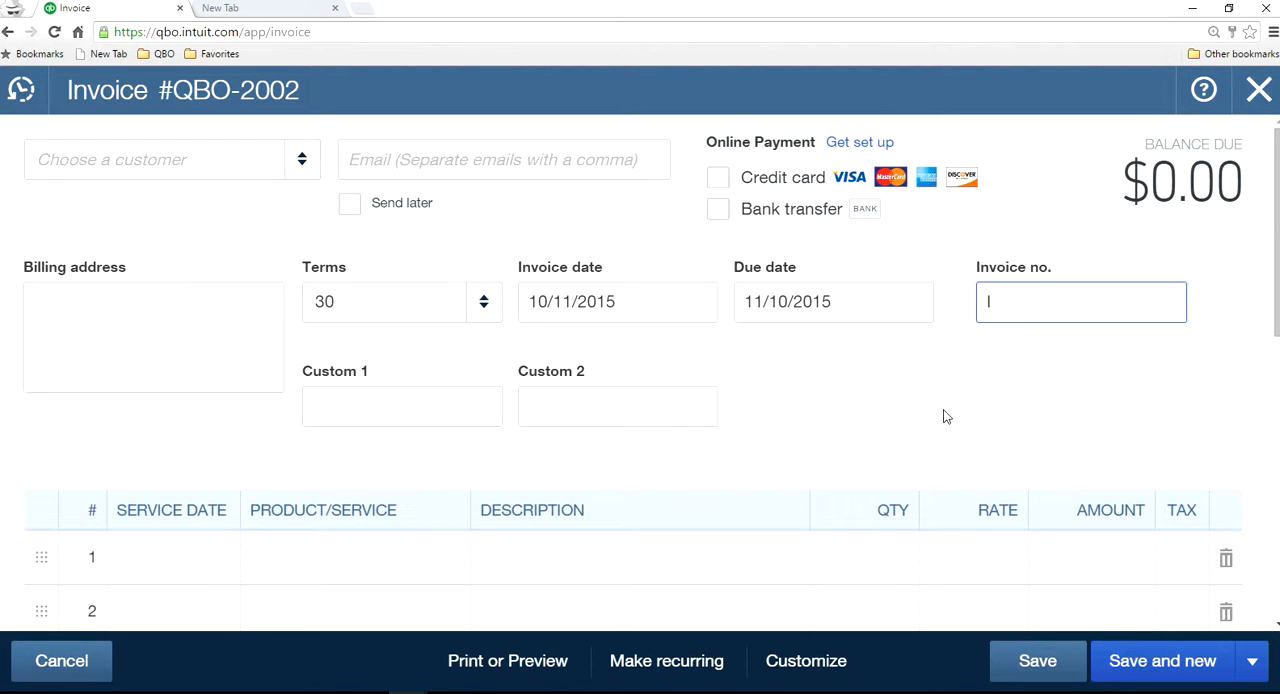
type("-20")
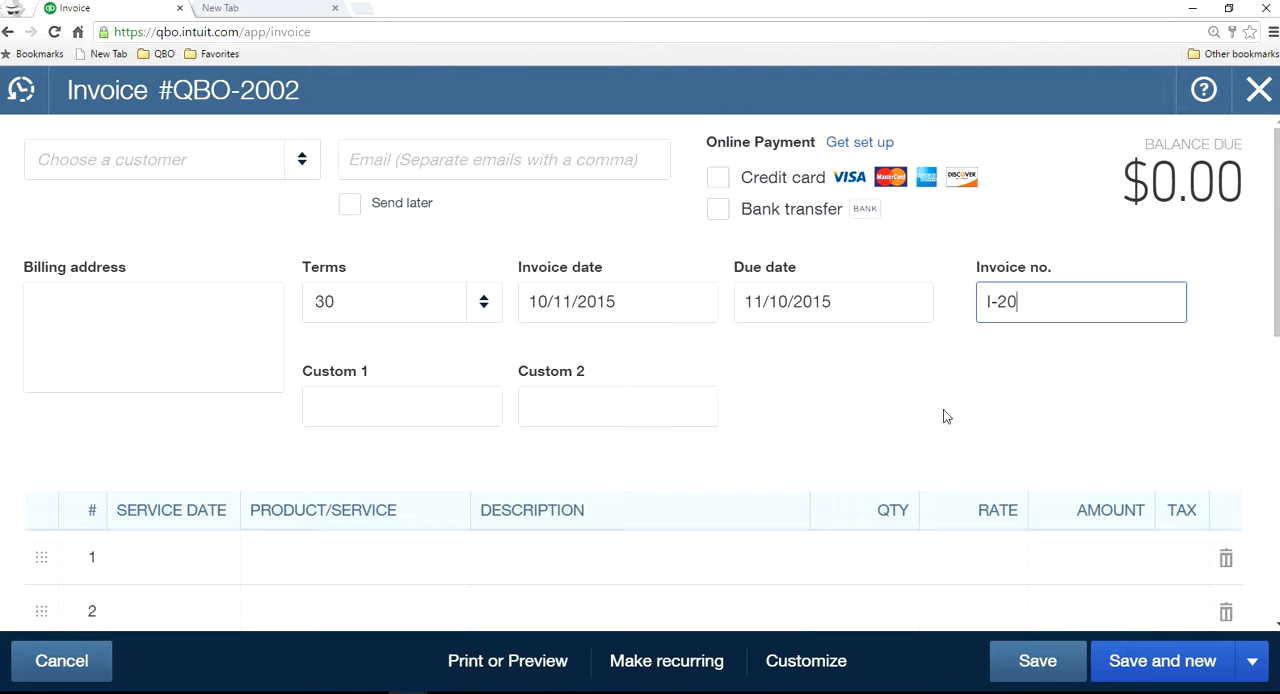
type("001")
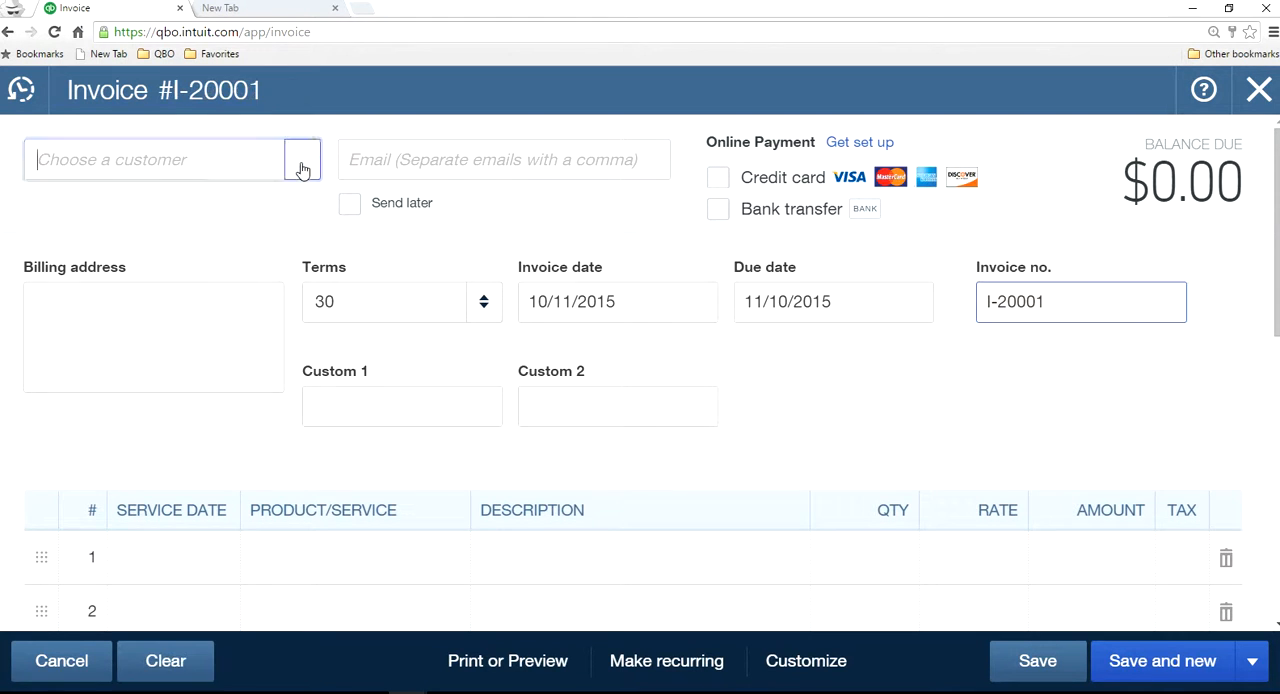
left_click(156, 160)
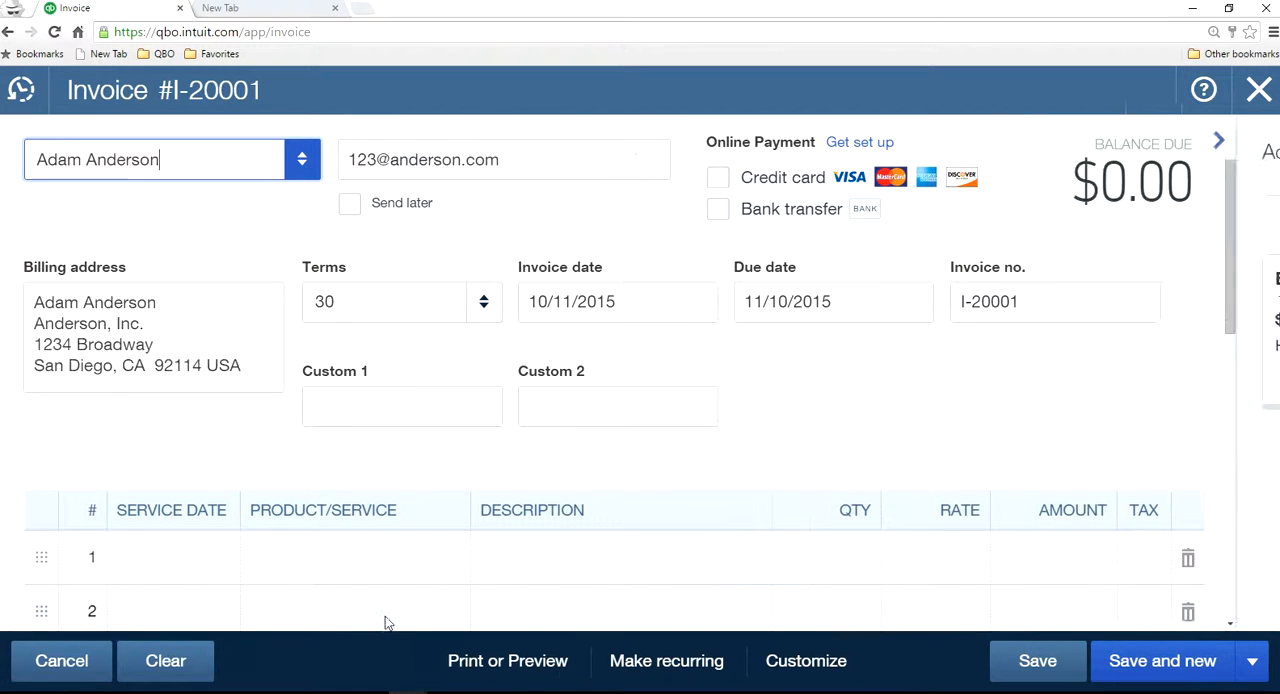
- Add a Panel Cables line at zero rate, save and new, and close back to the dashboard
left_click(350, 556)
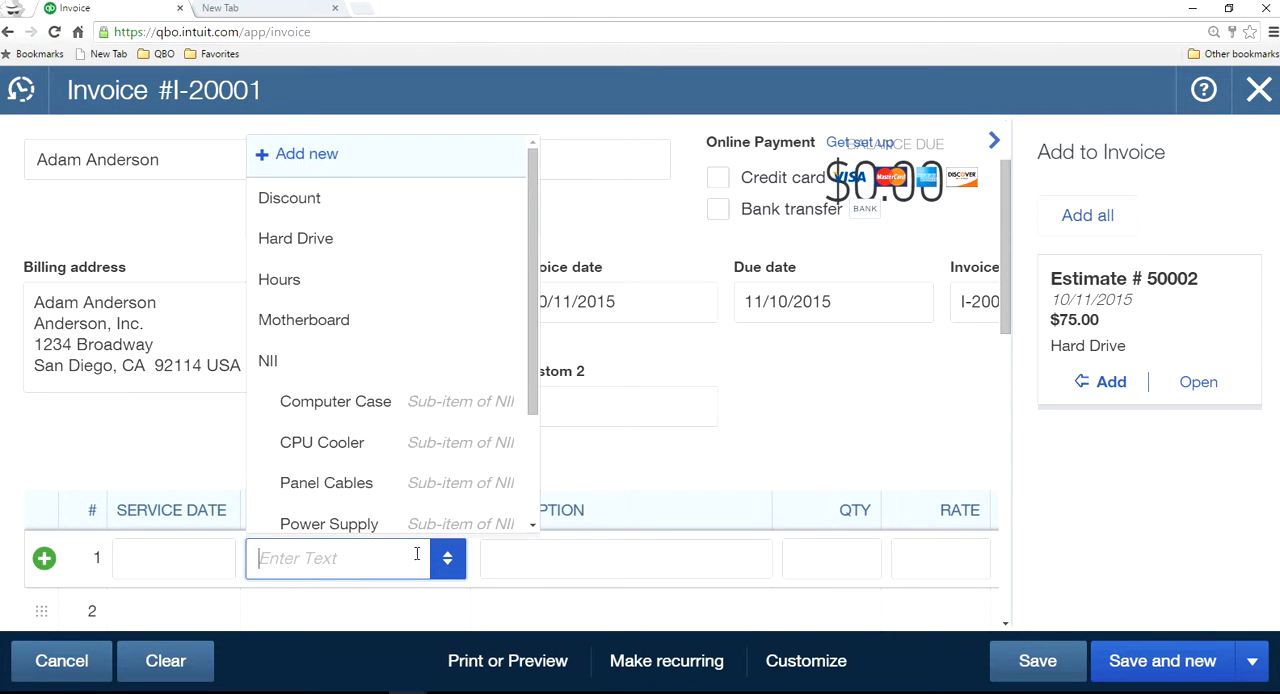
left_click(326, 482)
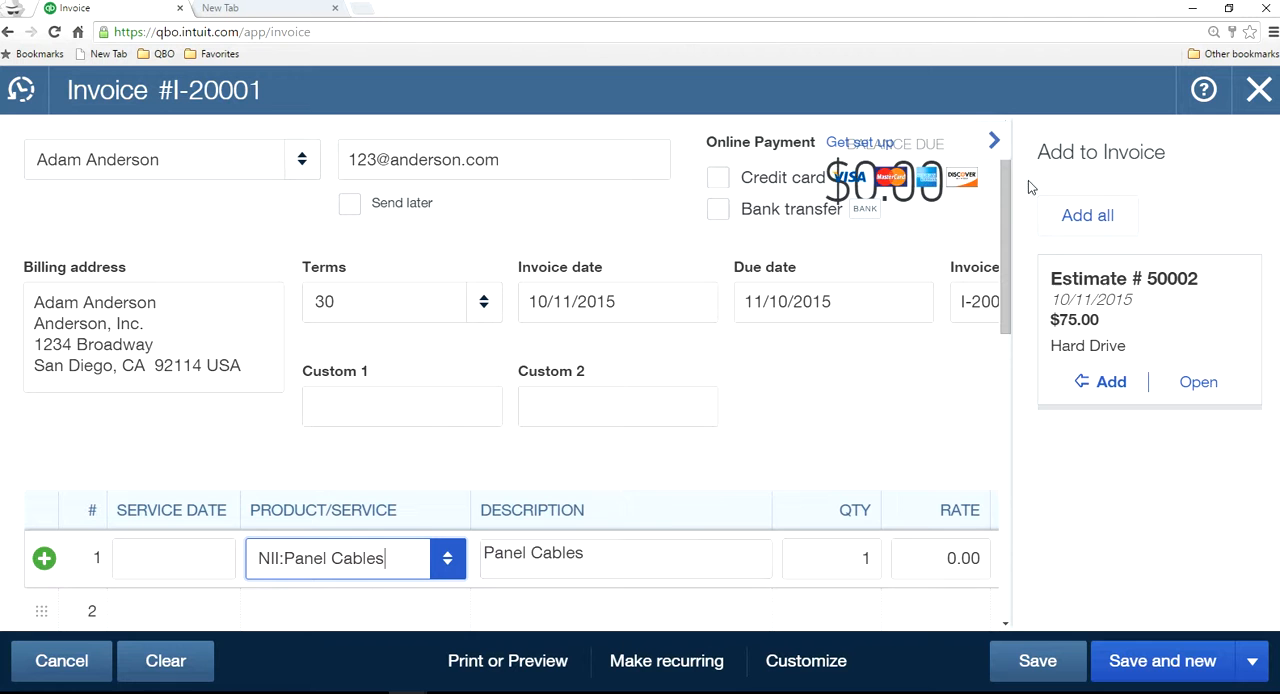
left_click(992, 140)
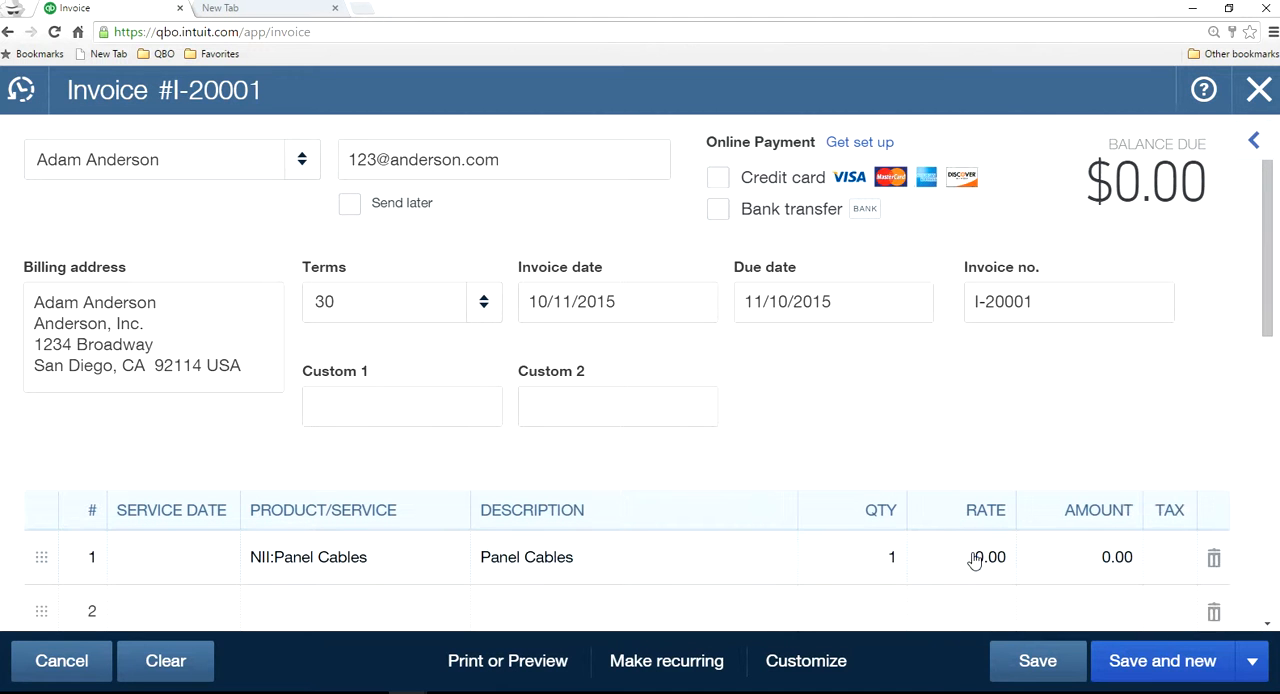
left_click(984, 558)
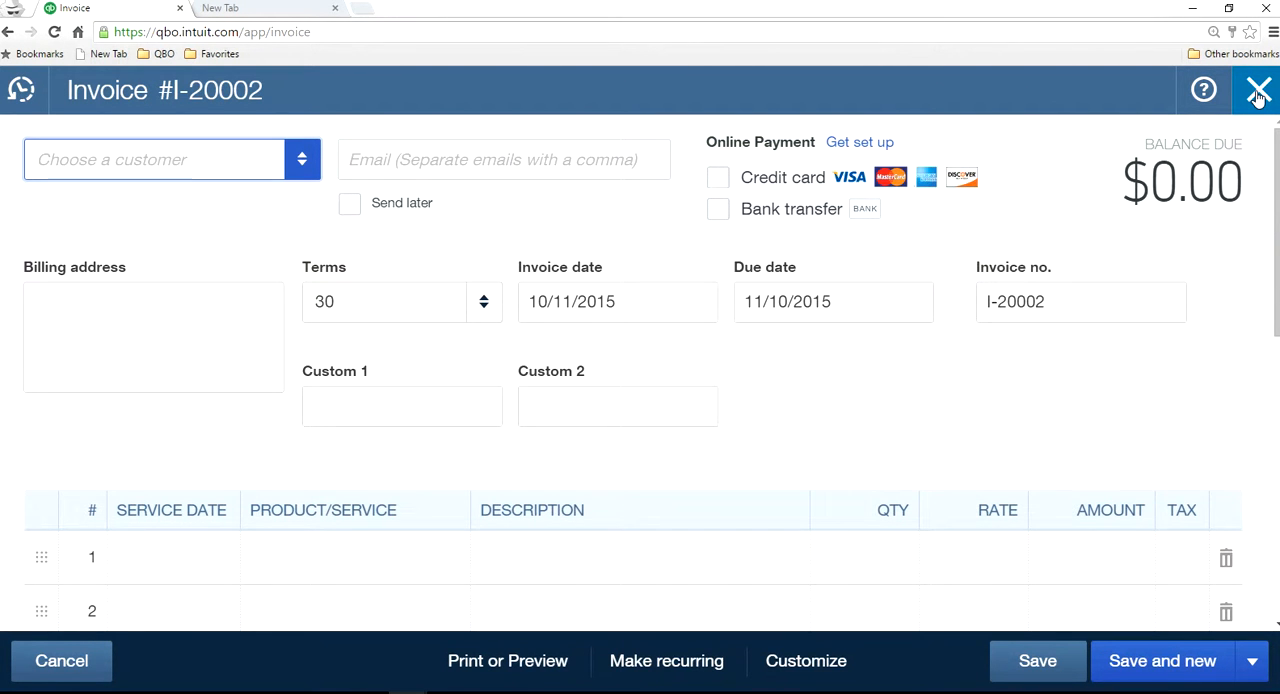
left_click(1258, 90)
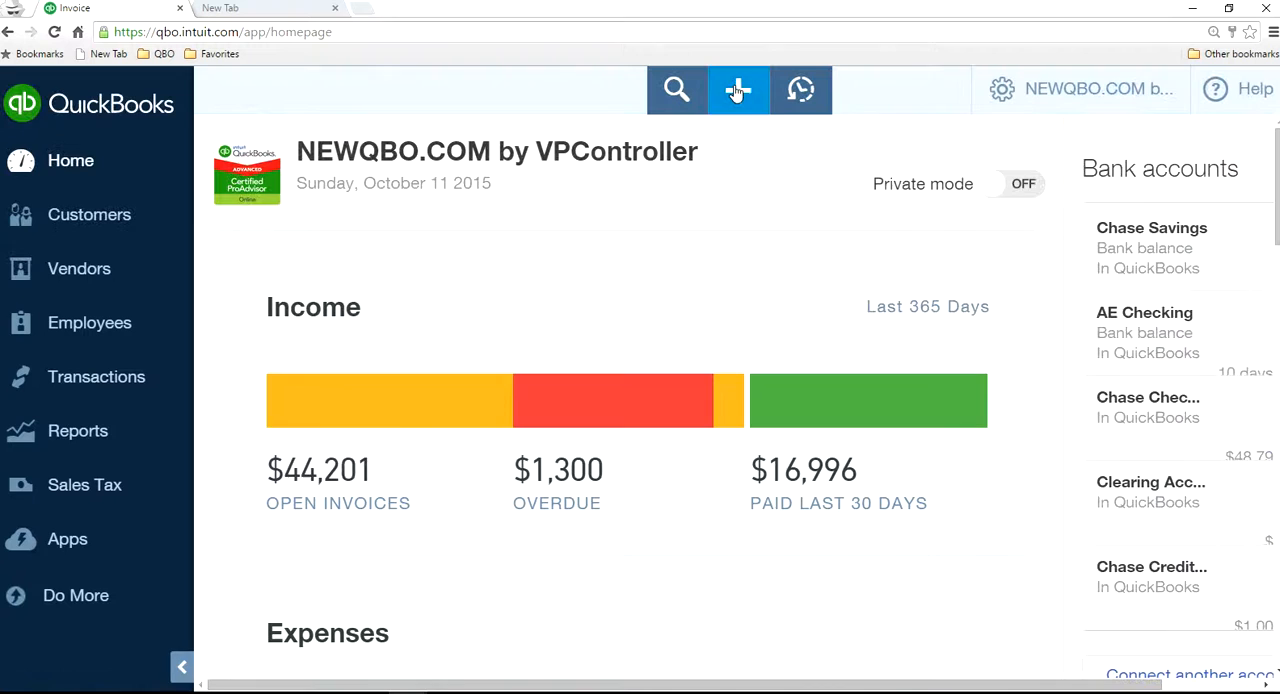
- Start a new credit memo to see number I-20002, then close it unsaved
left_click(738, 88)
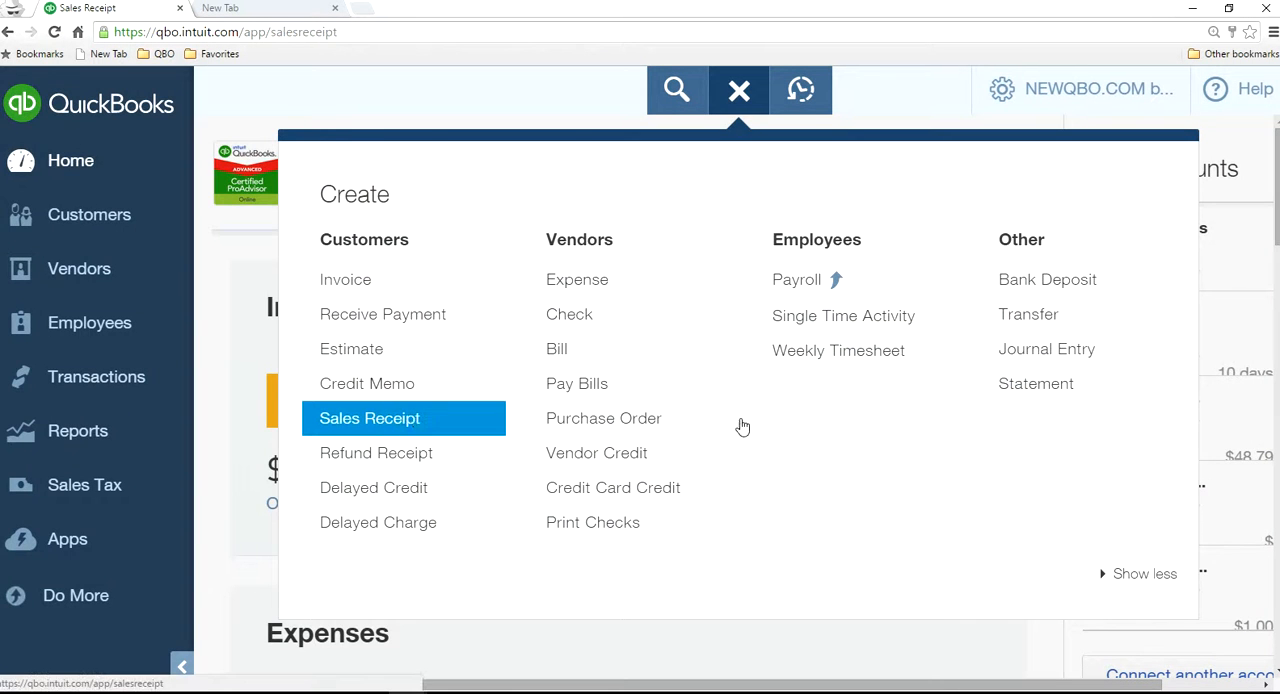
left_click(368, 418)
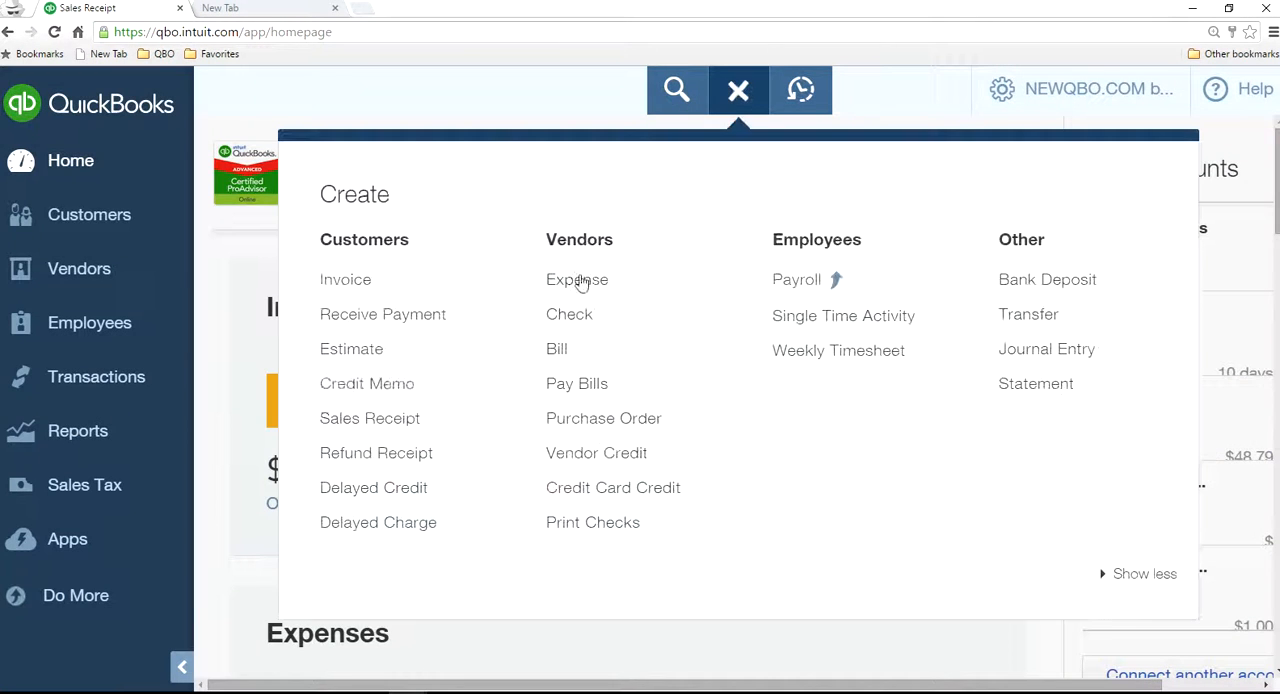
left_click(368, 384)
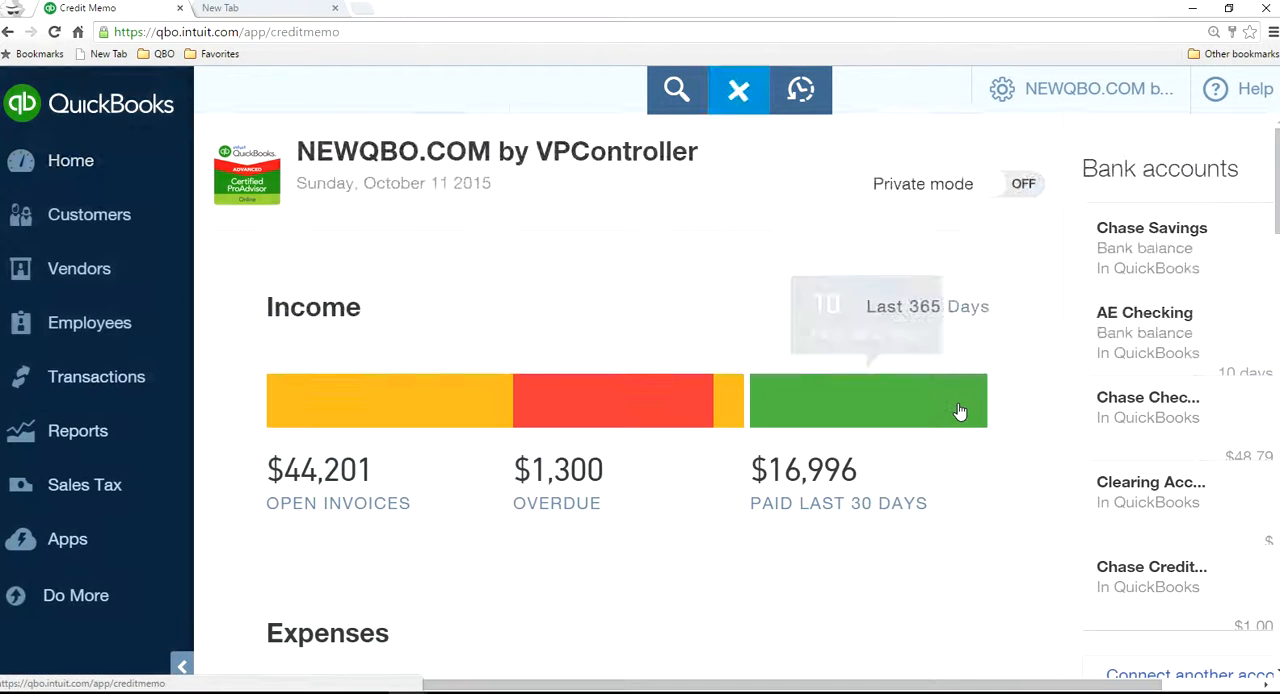
left_click(738, 88)
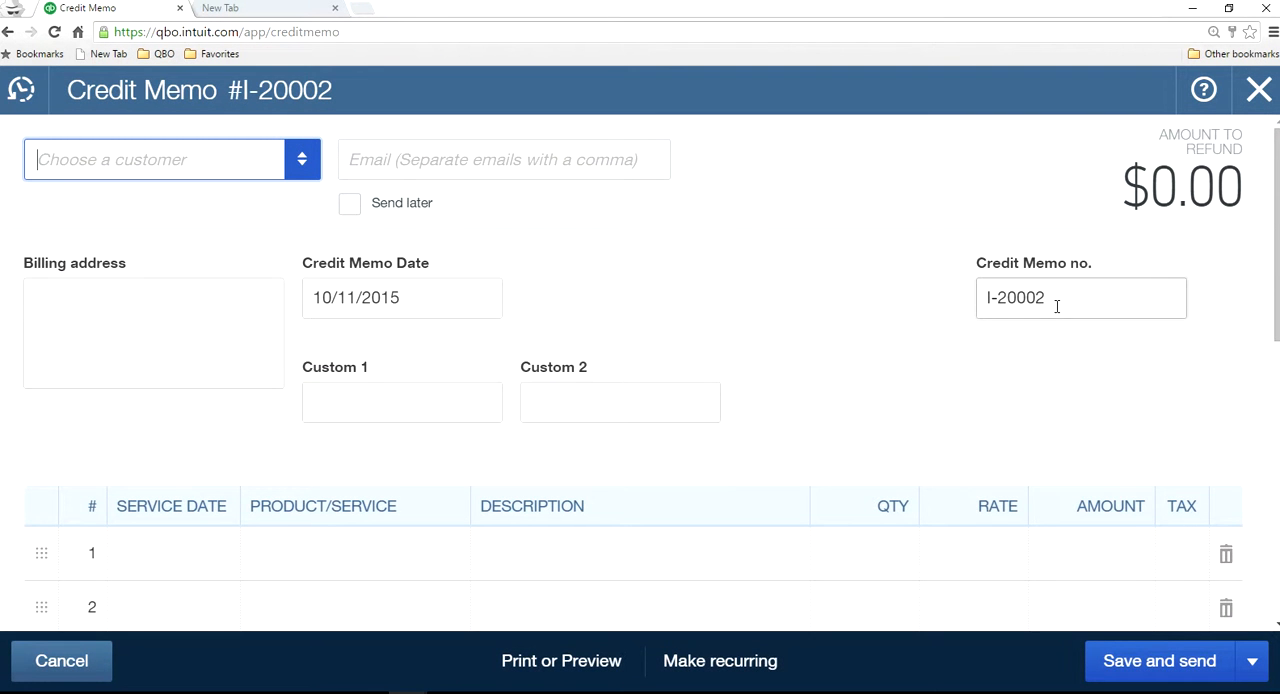
left_click(1258, 88)
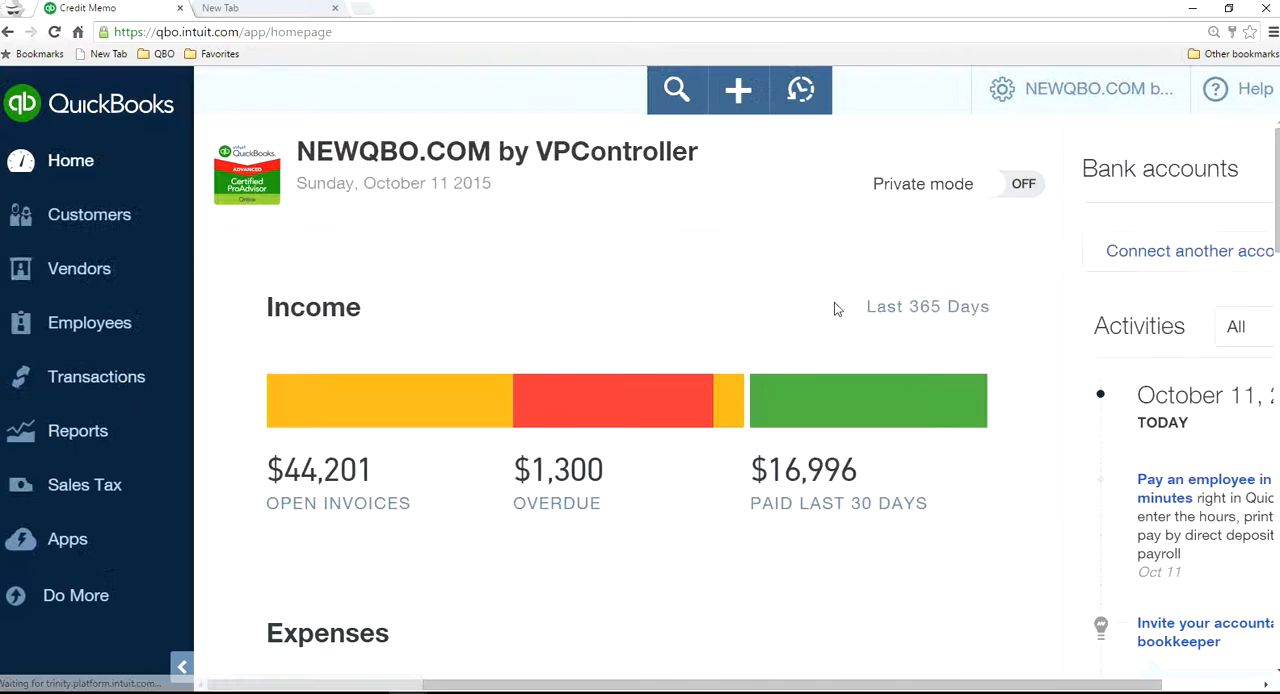
- Start a new refund receipt showing I-20002, then close it unsaved
left_click(738, 90)
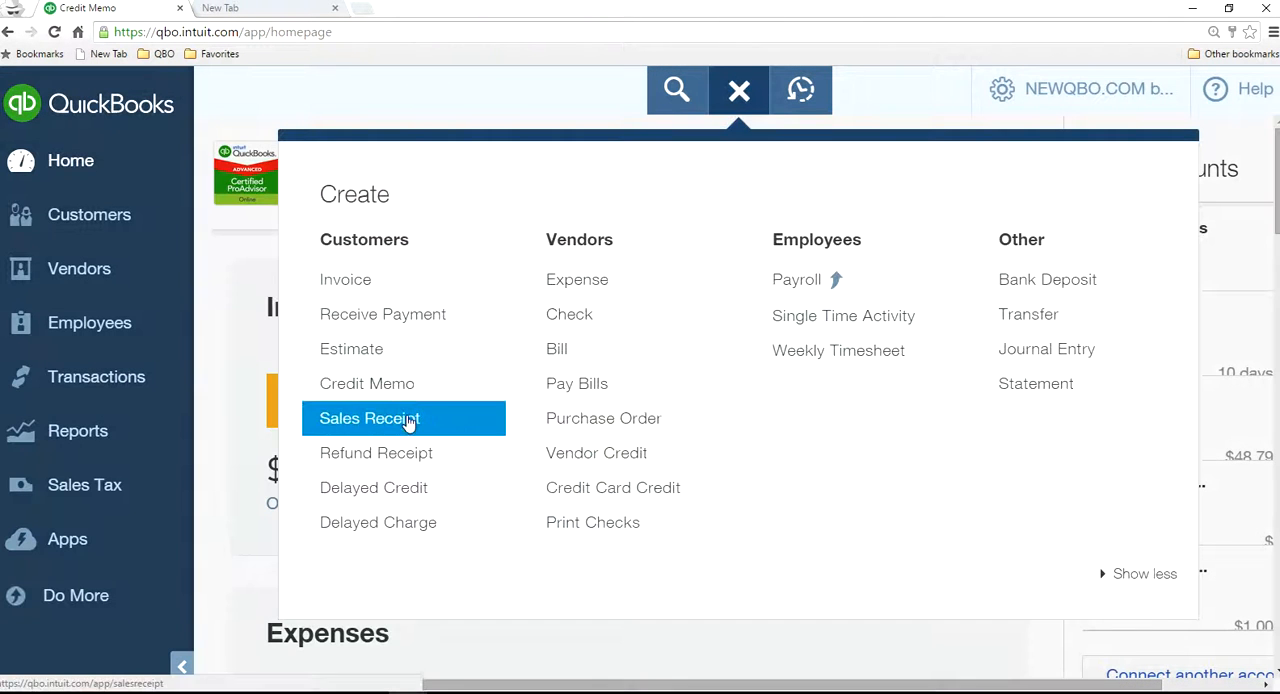
left_click(376, 452)
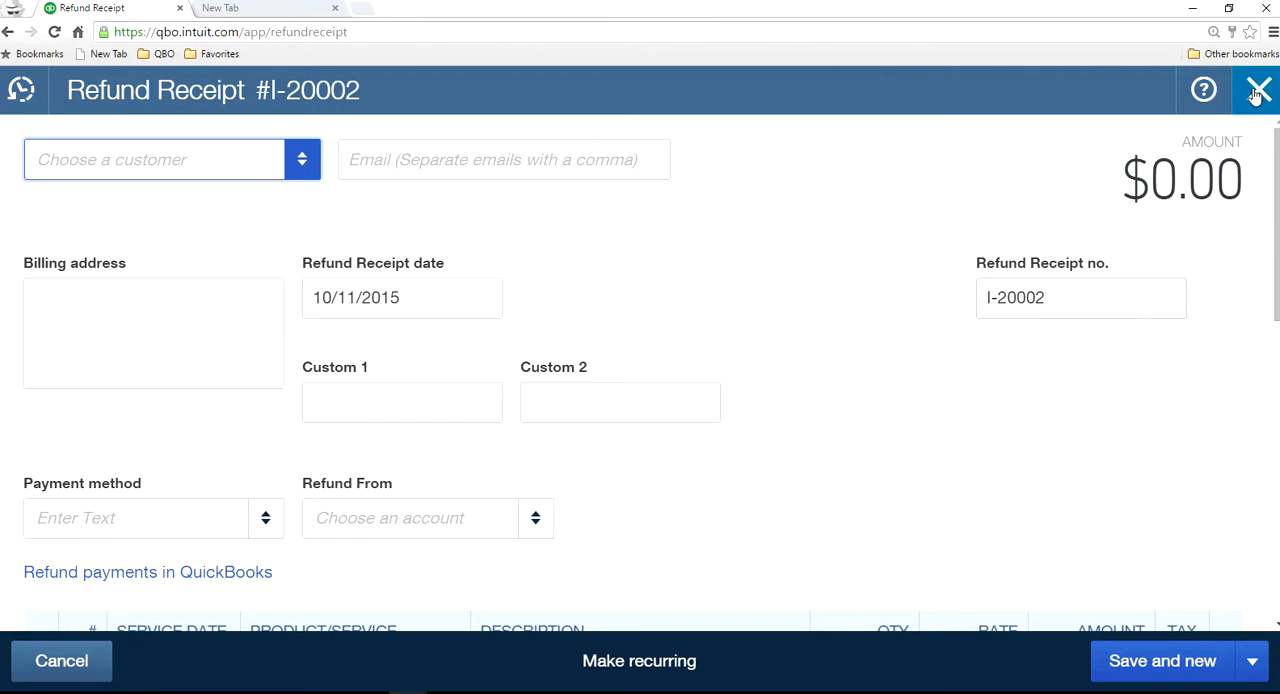
left_click(1256, 90)
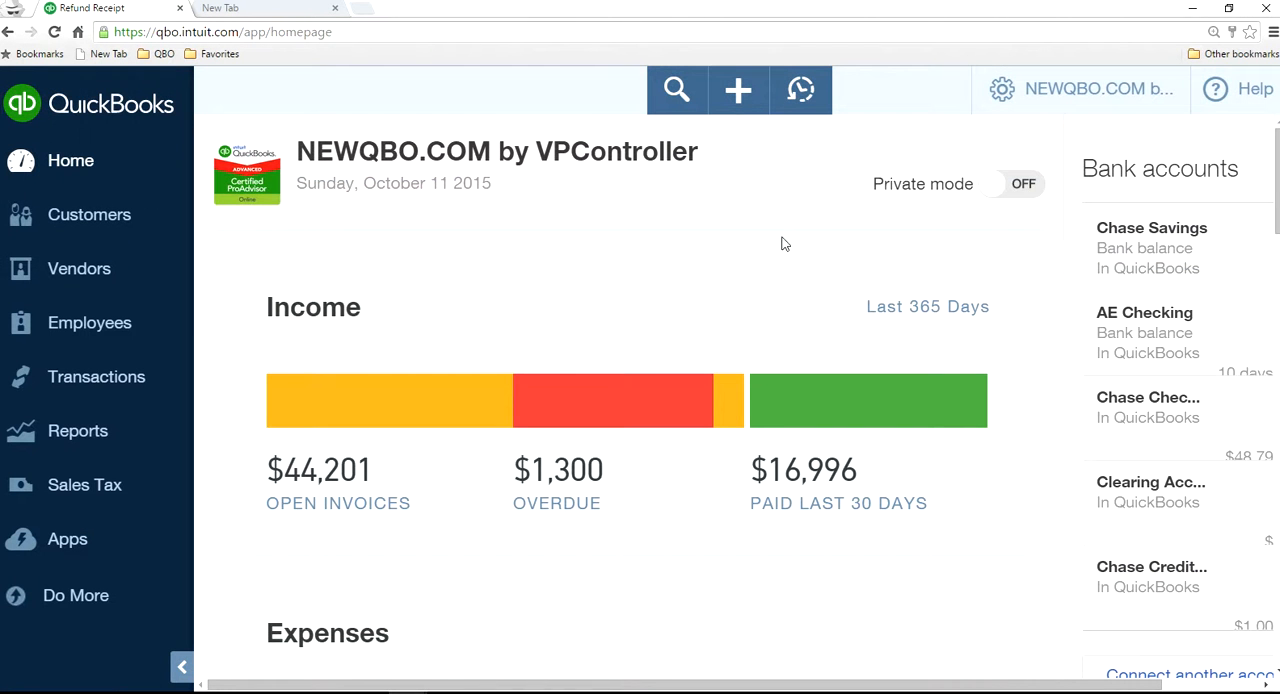
mouse_move(784, 240)
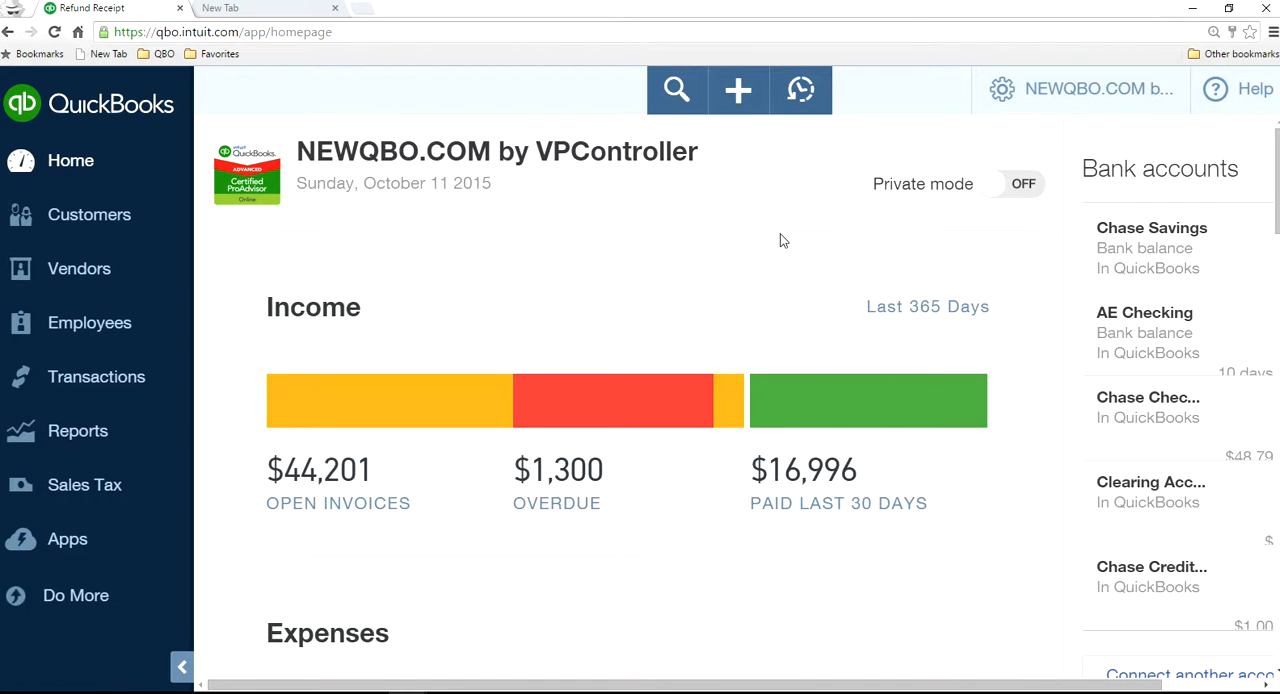
mouse_move(720, 180)
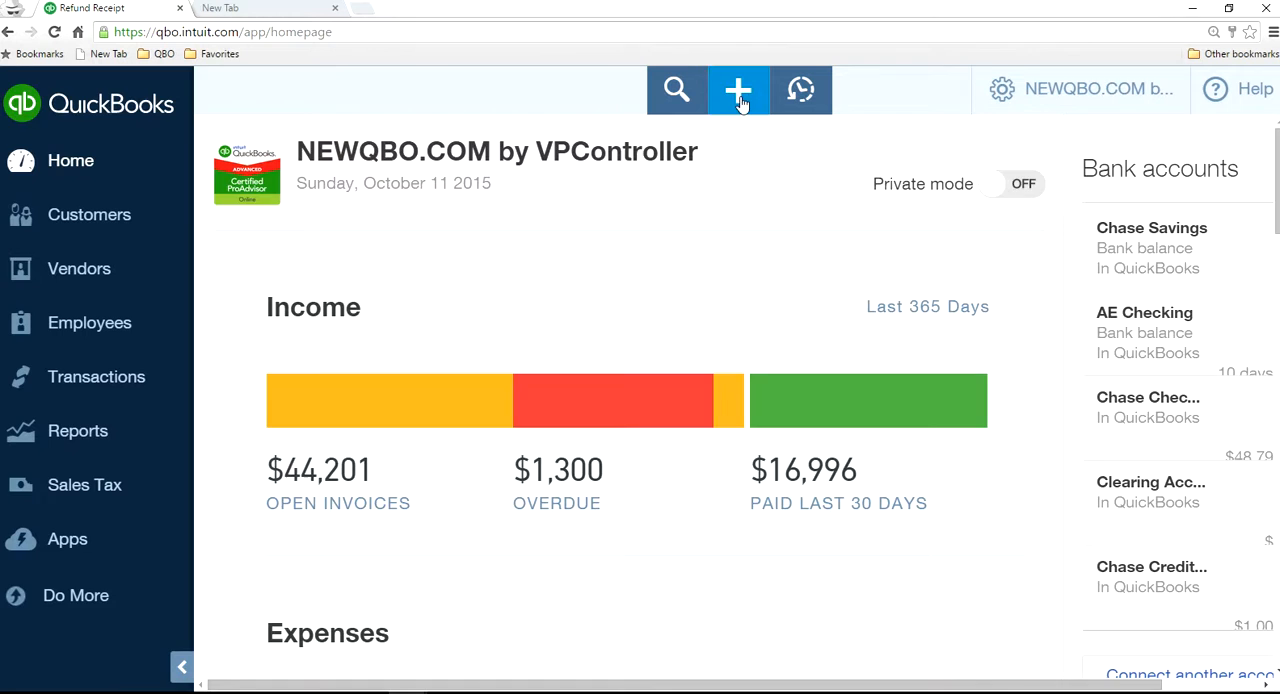
- Go to Company Settings > Sales
left_click(738, 88)
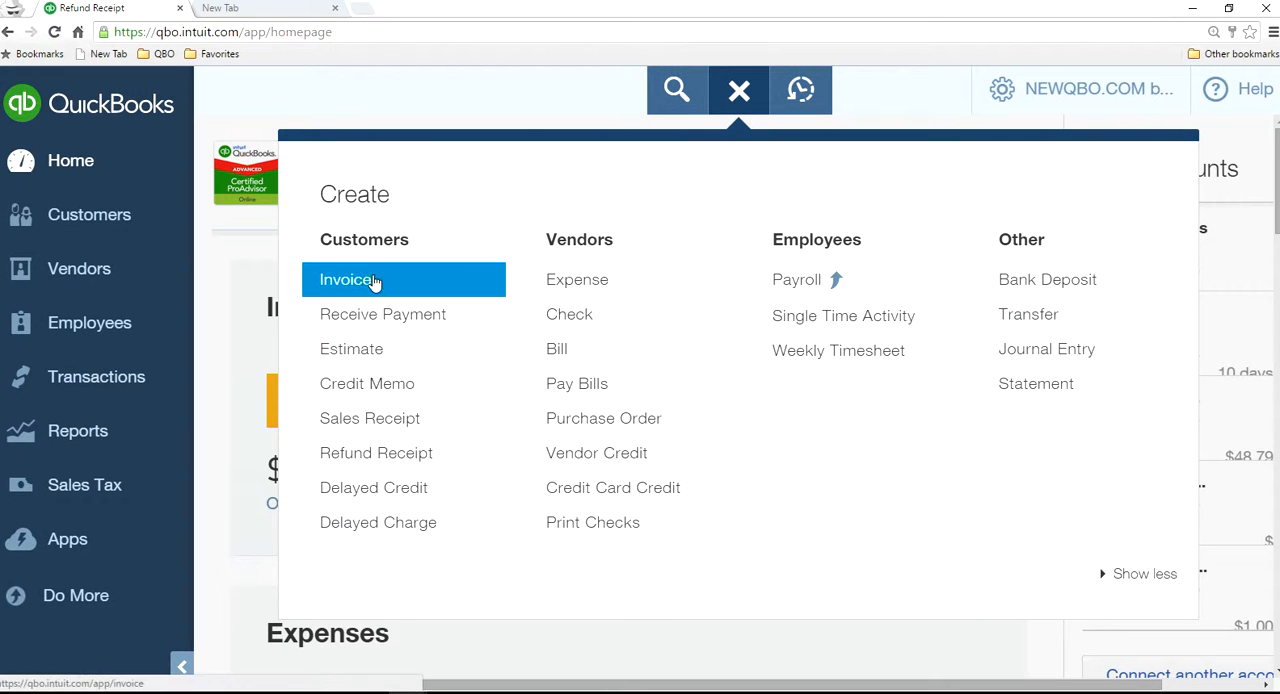
left_click(740, 90)
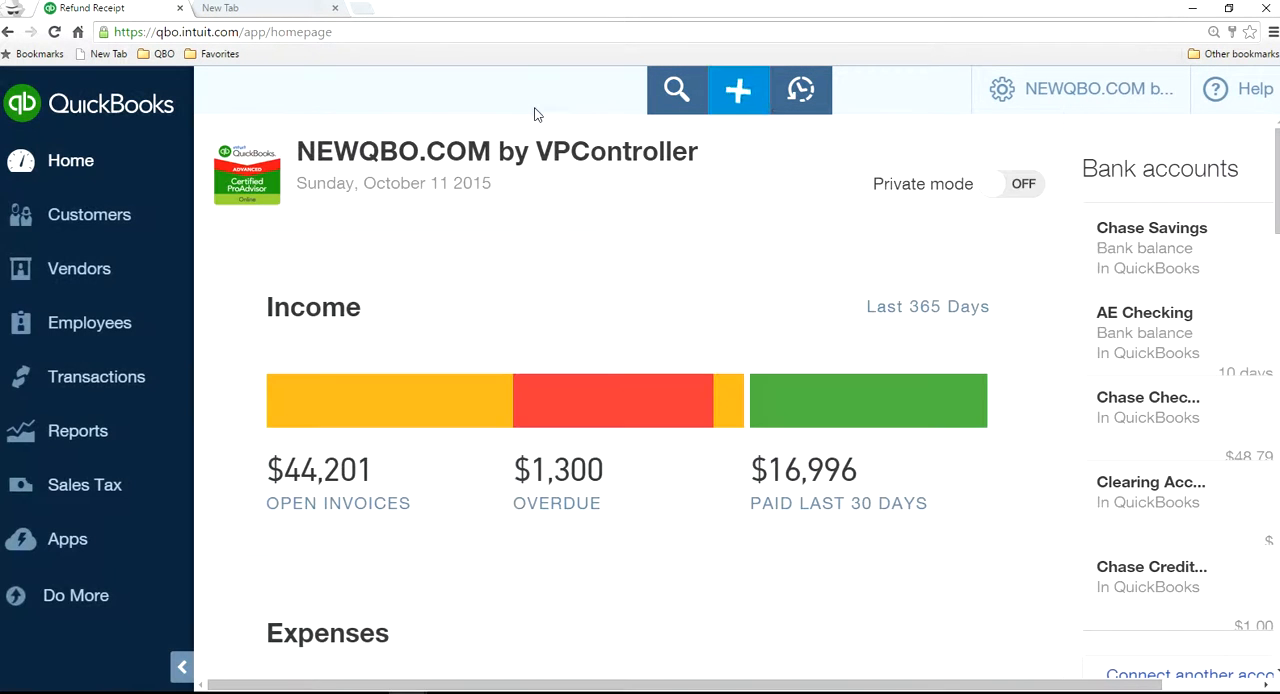
left_click(1000, 88)
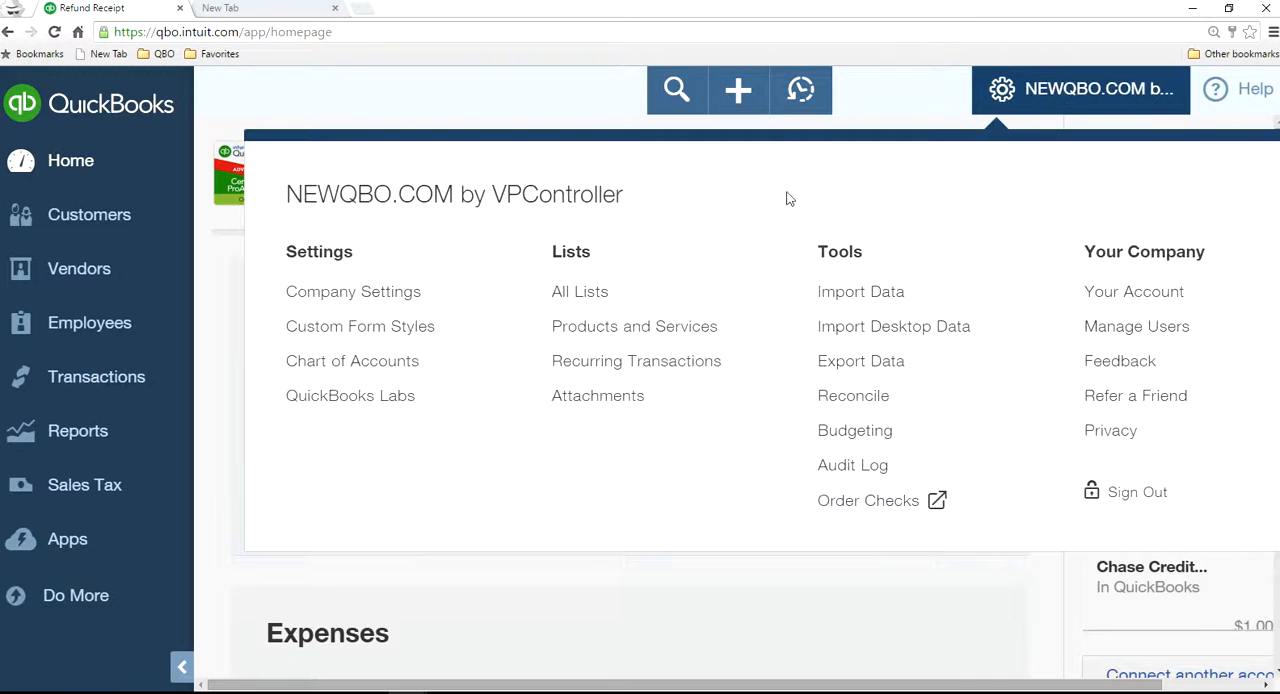
left_click(352, 292)
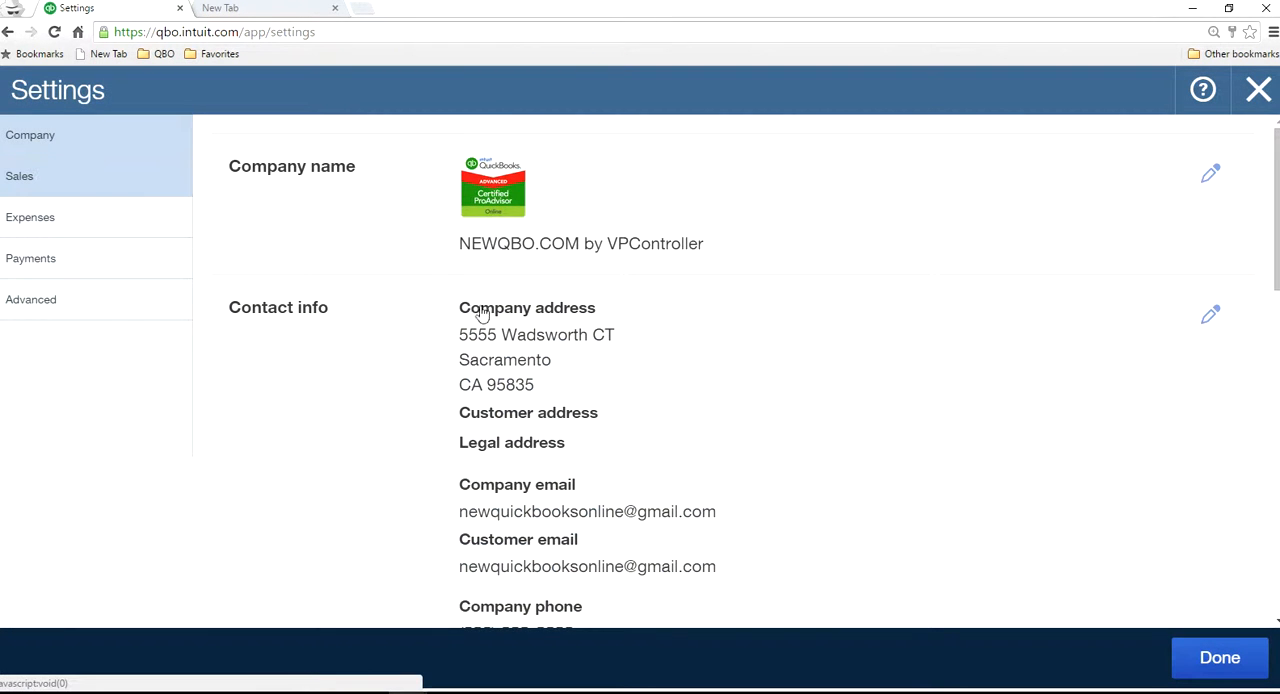
left_click(20, 176)
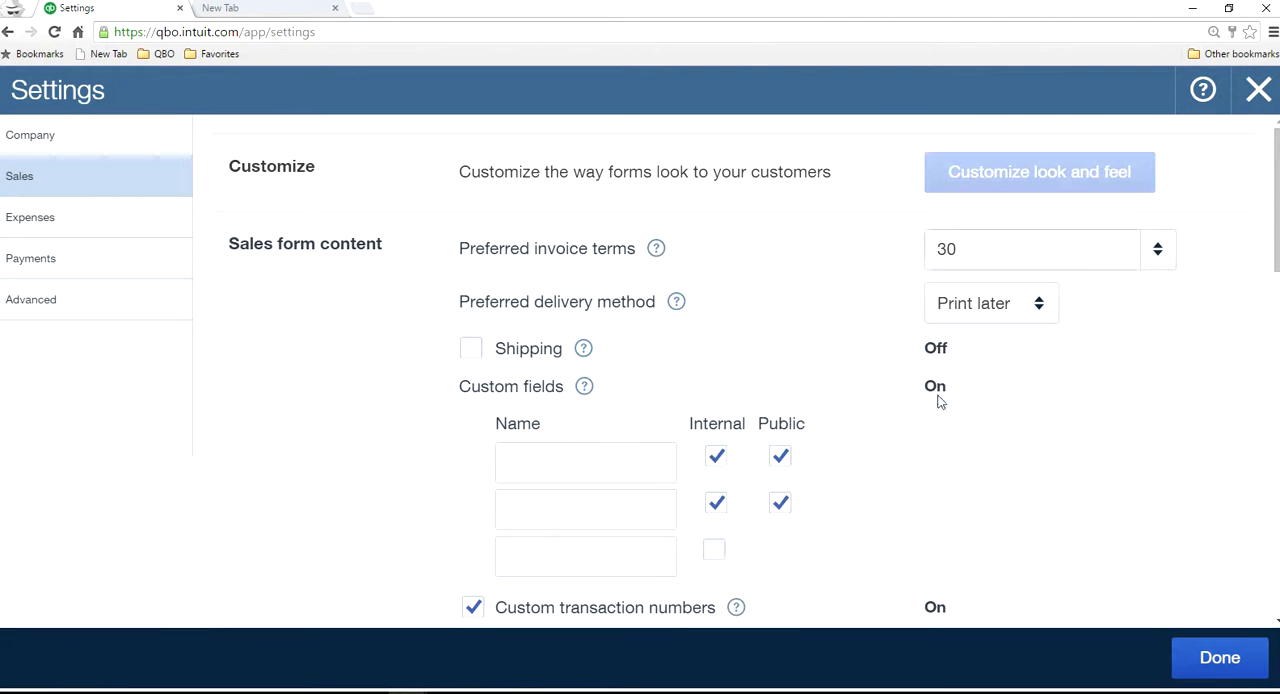
- Turn off Custom transaction numbers, leave Shipping off, and save the settings
left_click(472, 348)
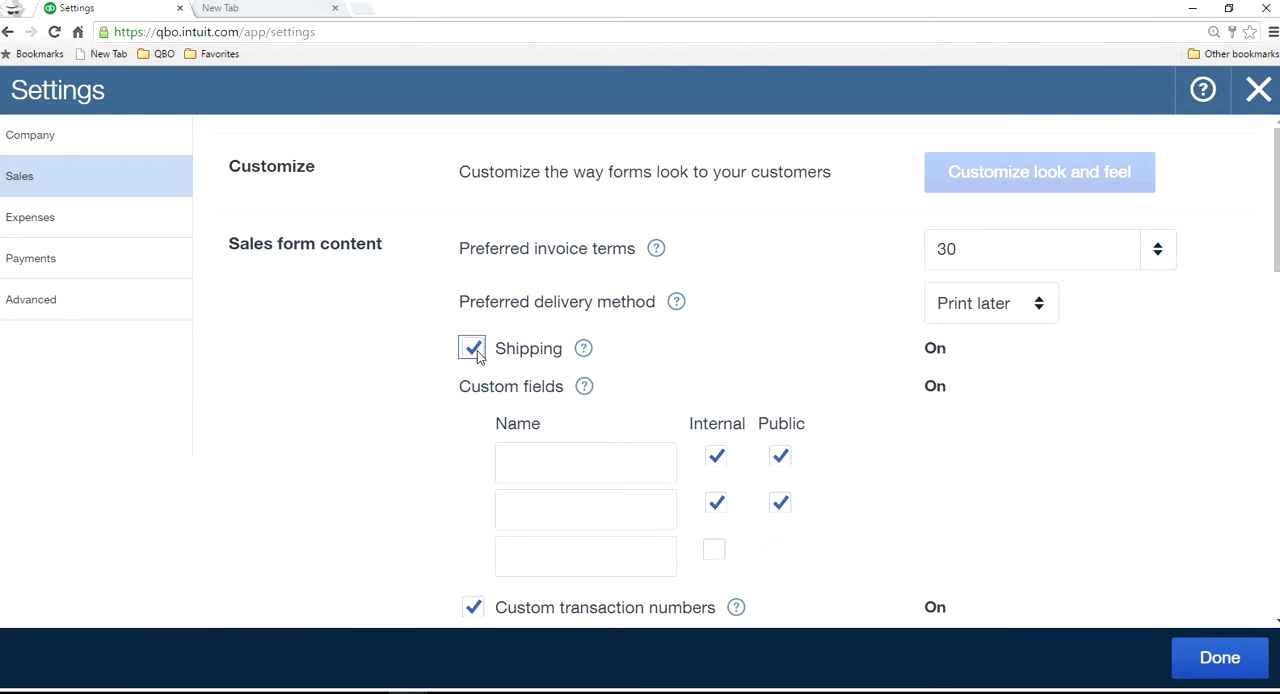
left_click(472, 348)
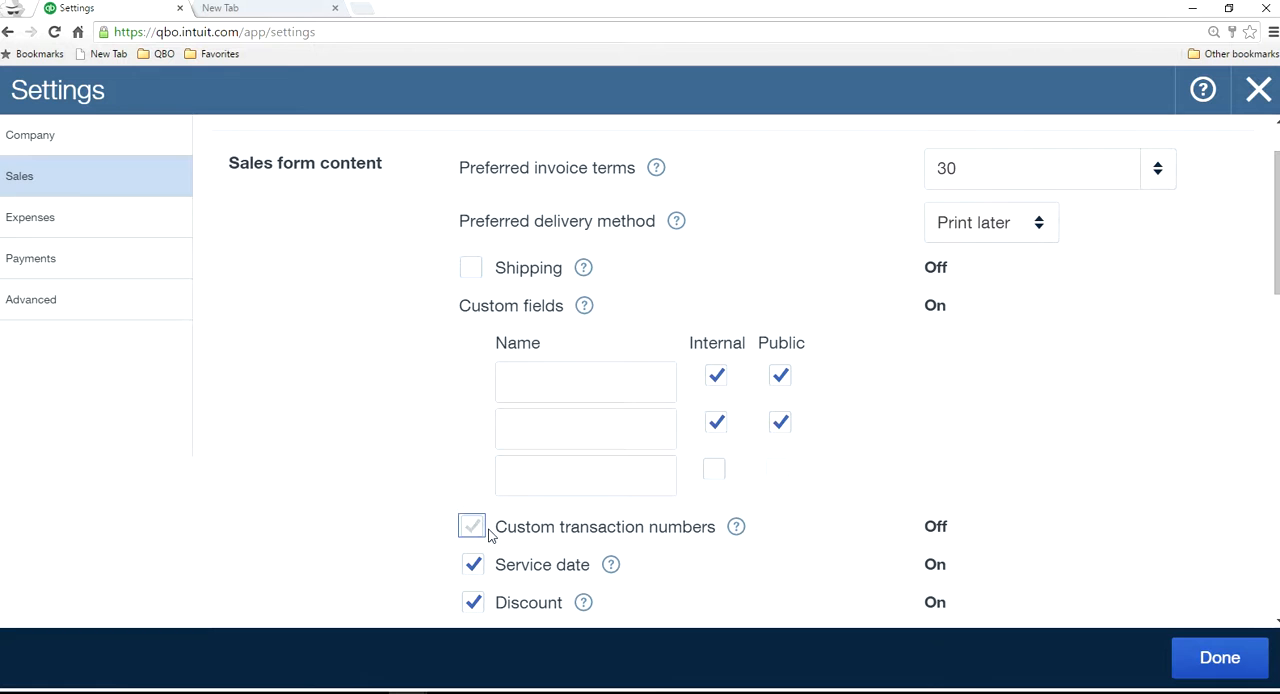
left_click(472, 526)
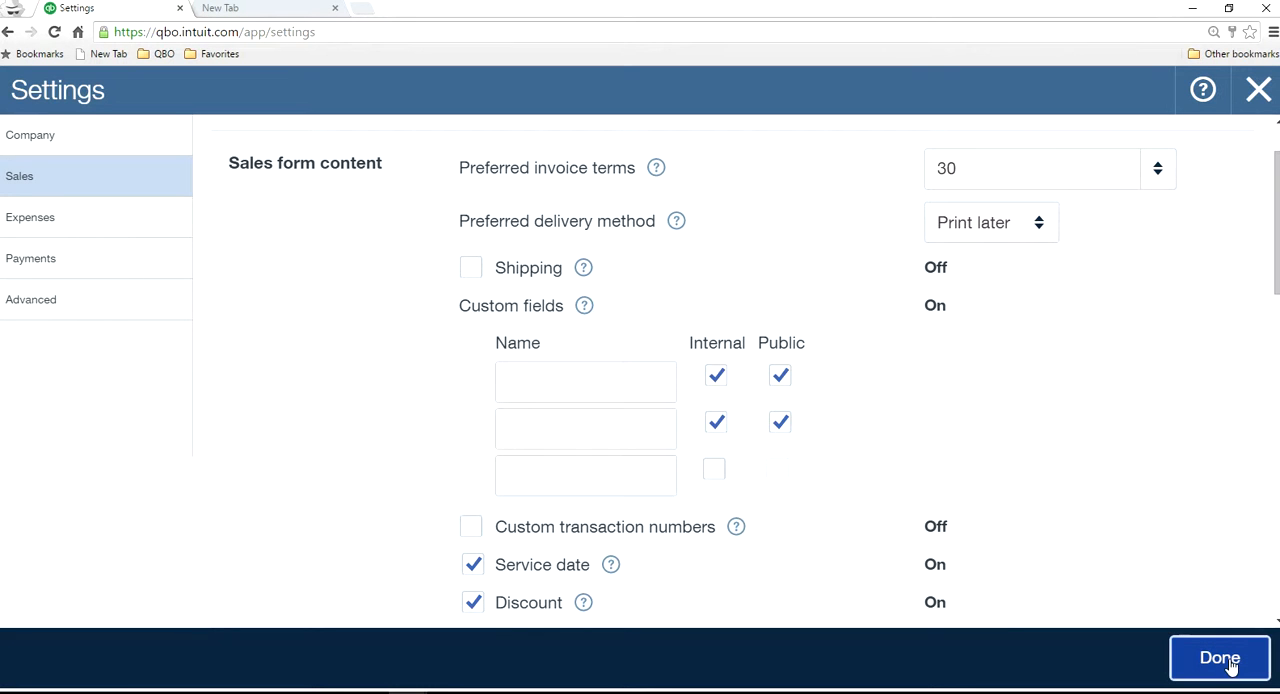
left_click(1220, 656)
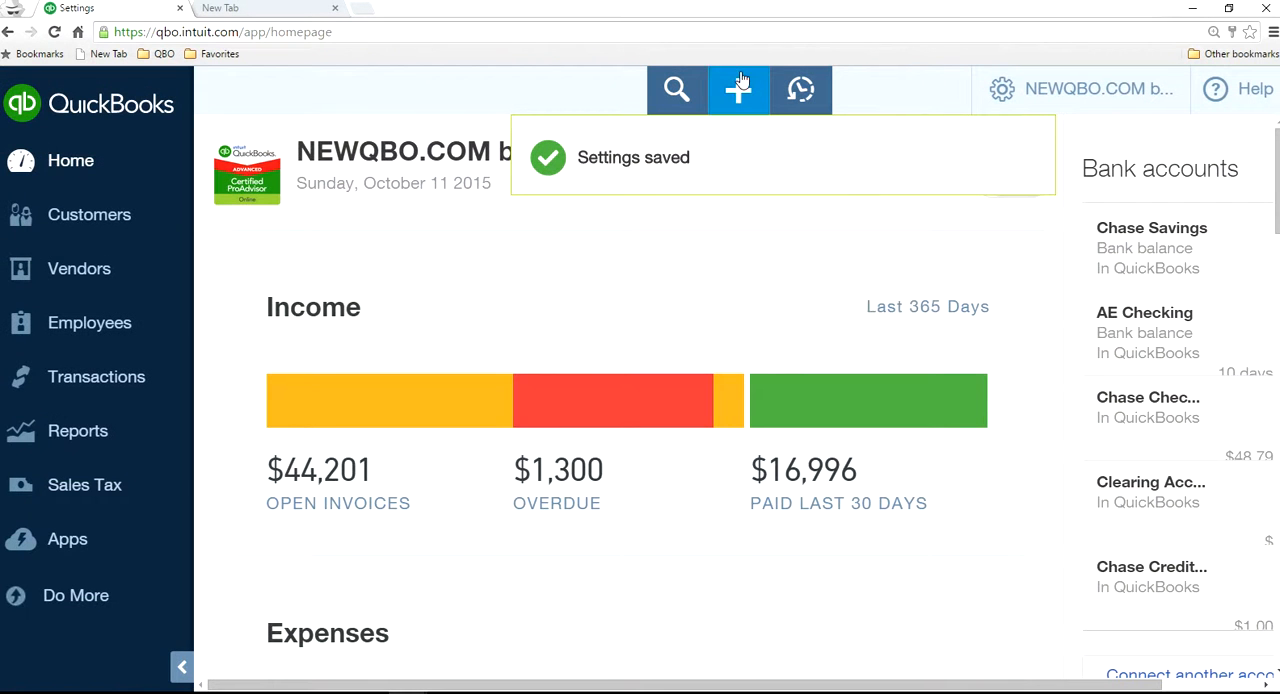
left_click(740, 88)
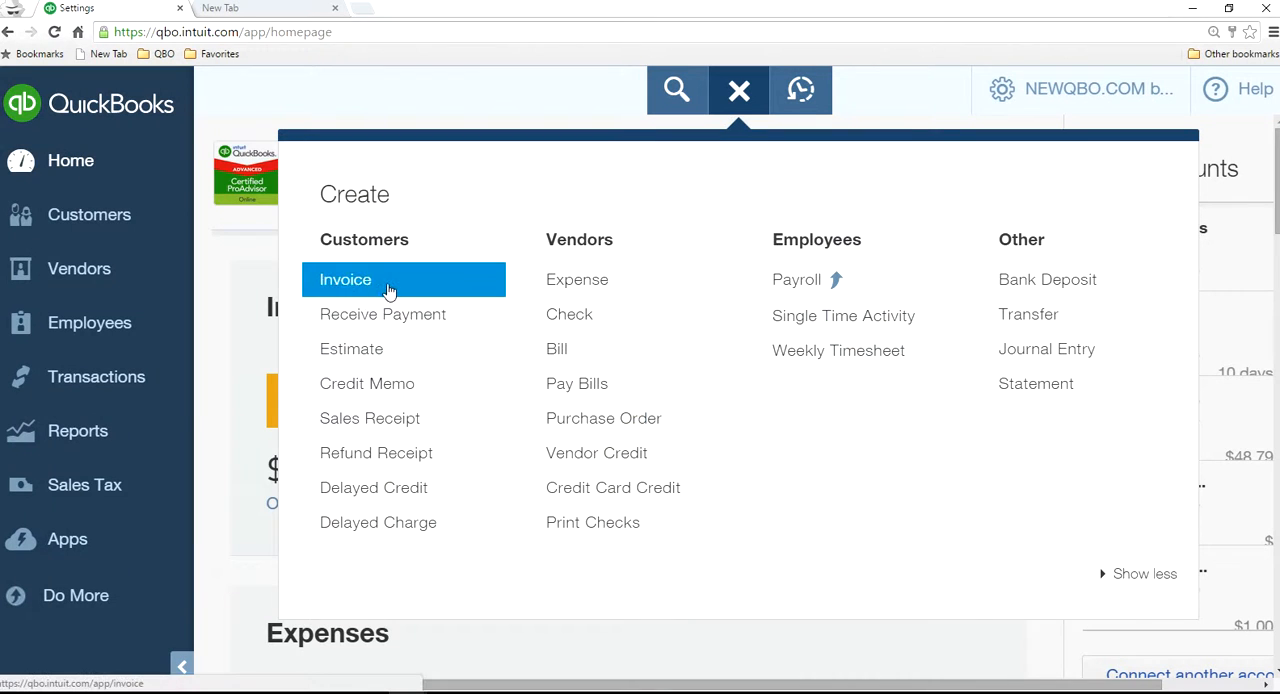
- Start a new invoice for customer google
left_click(344, 280)
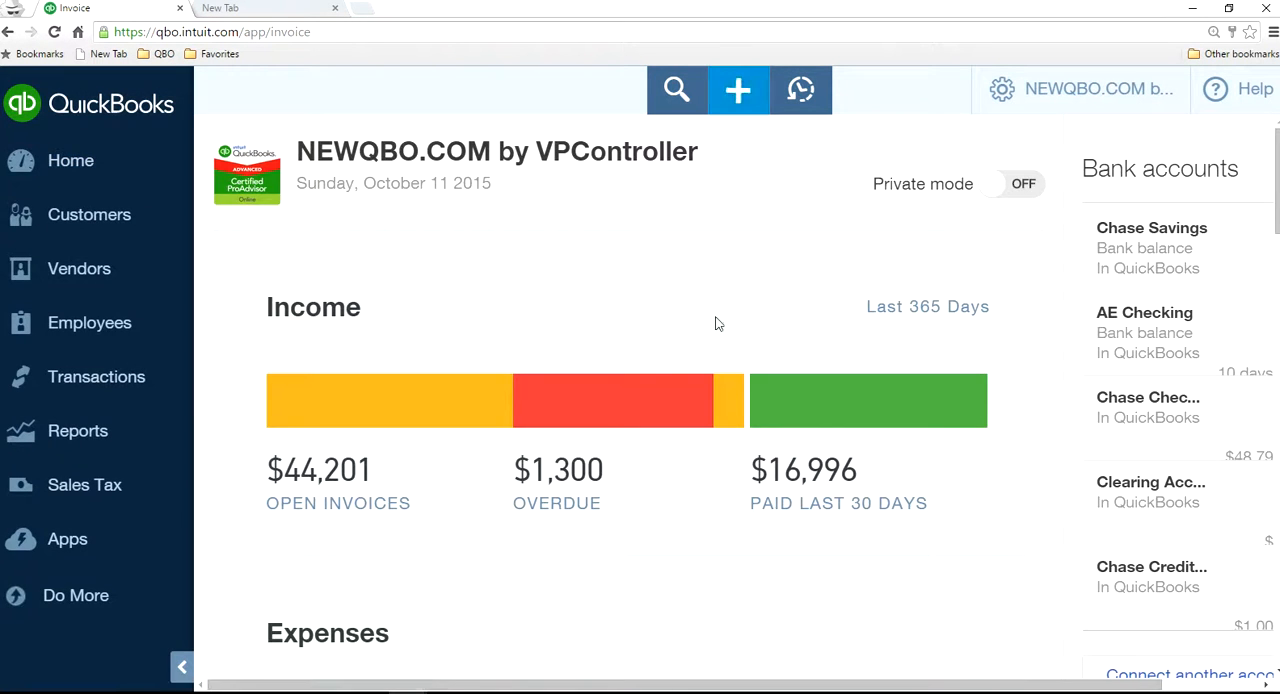
left_click(738, 90)
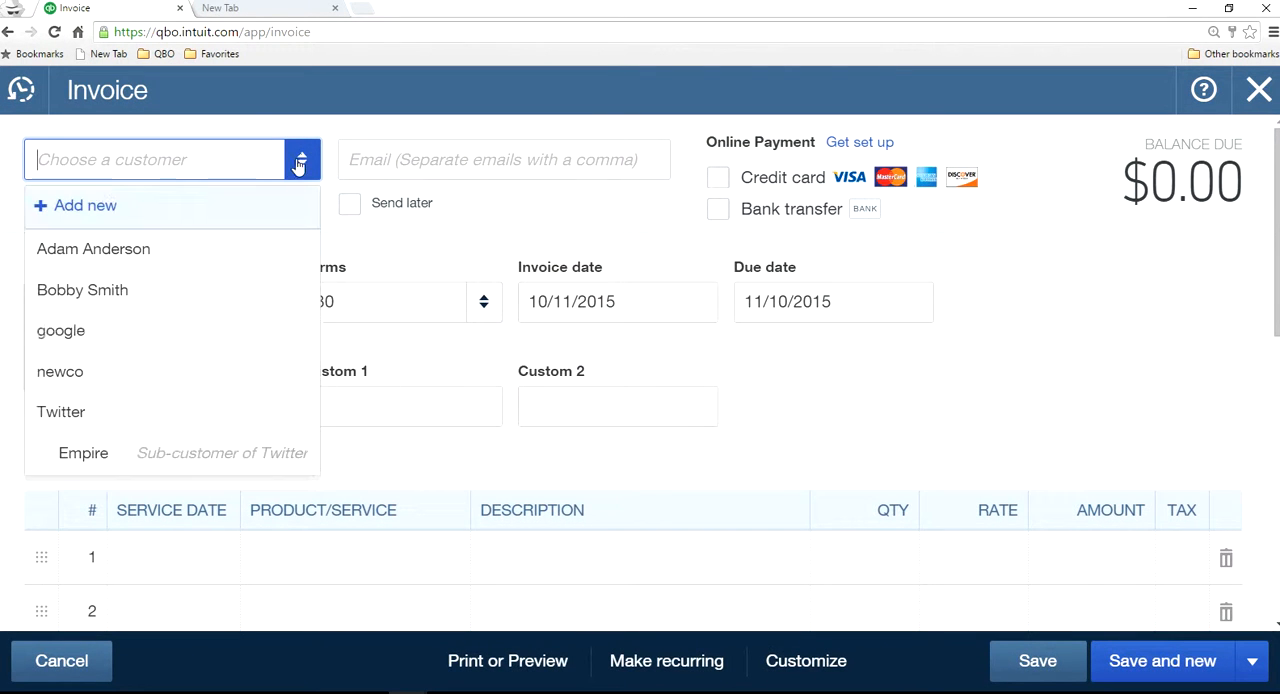
left_click(60, 330)
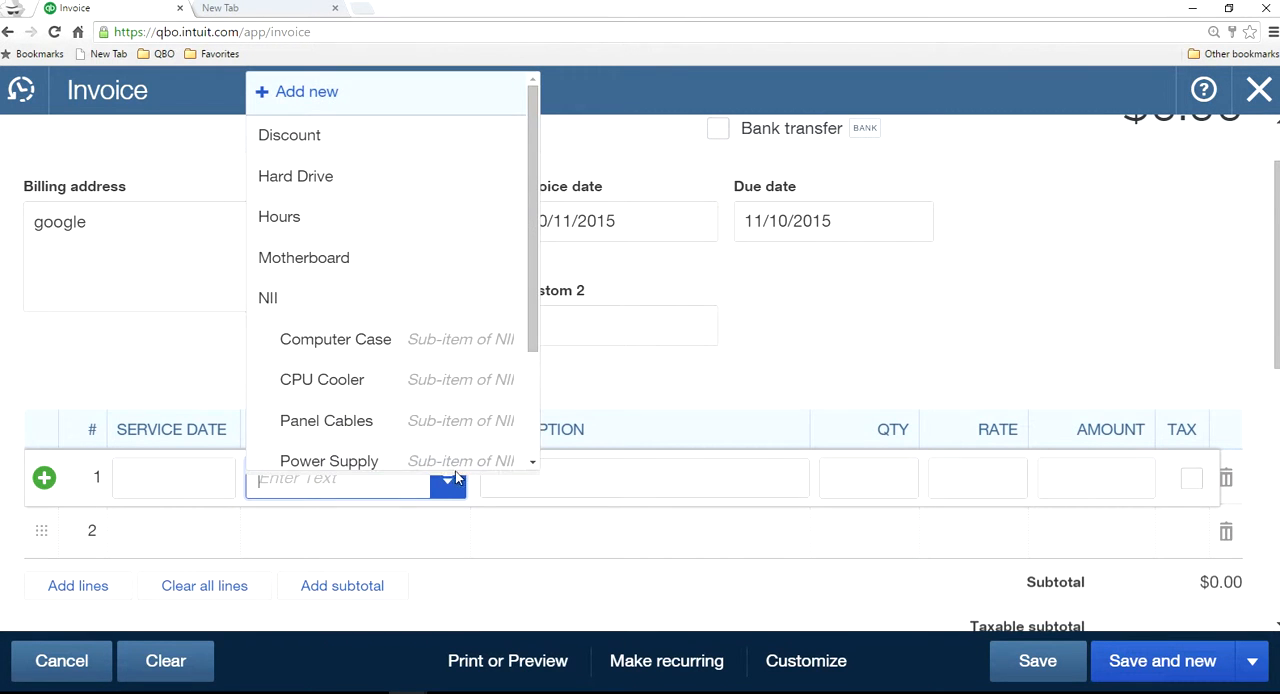
- Add NII:CPU Cooler at rate 25, save as I-20002, and preview for printing
left_click(322, 380)
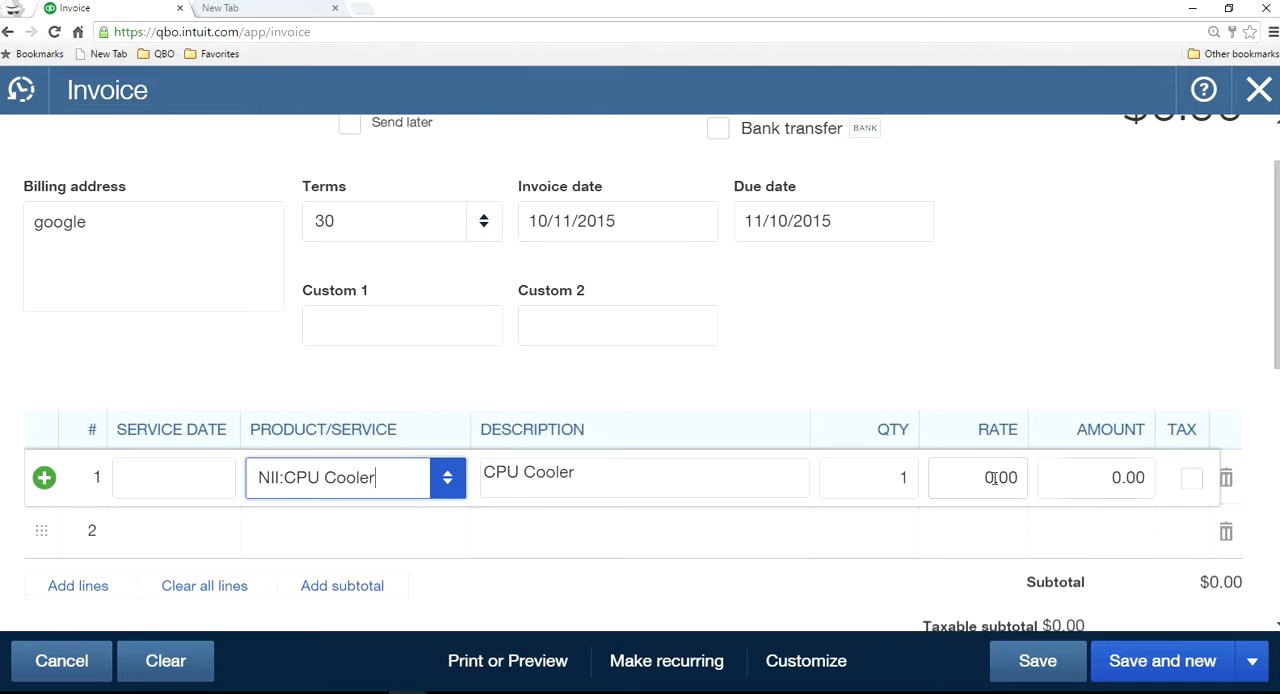
type("25")
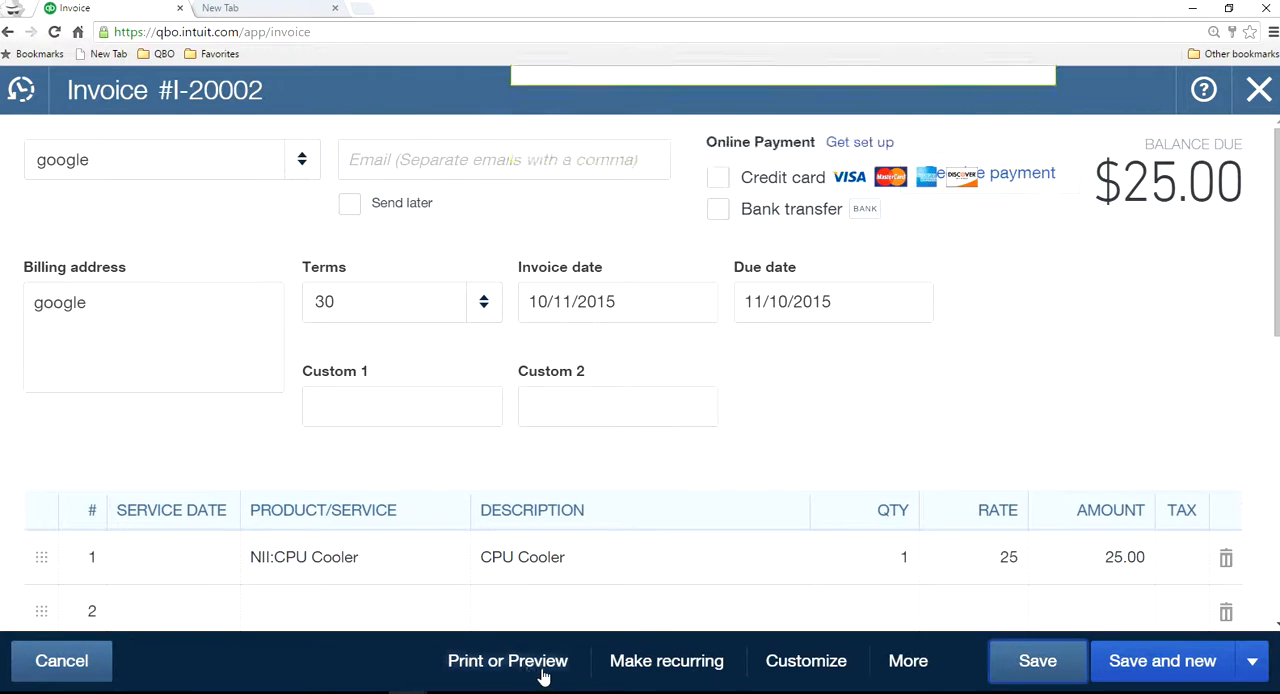
left_click(508, 660)
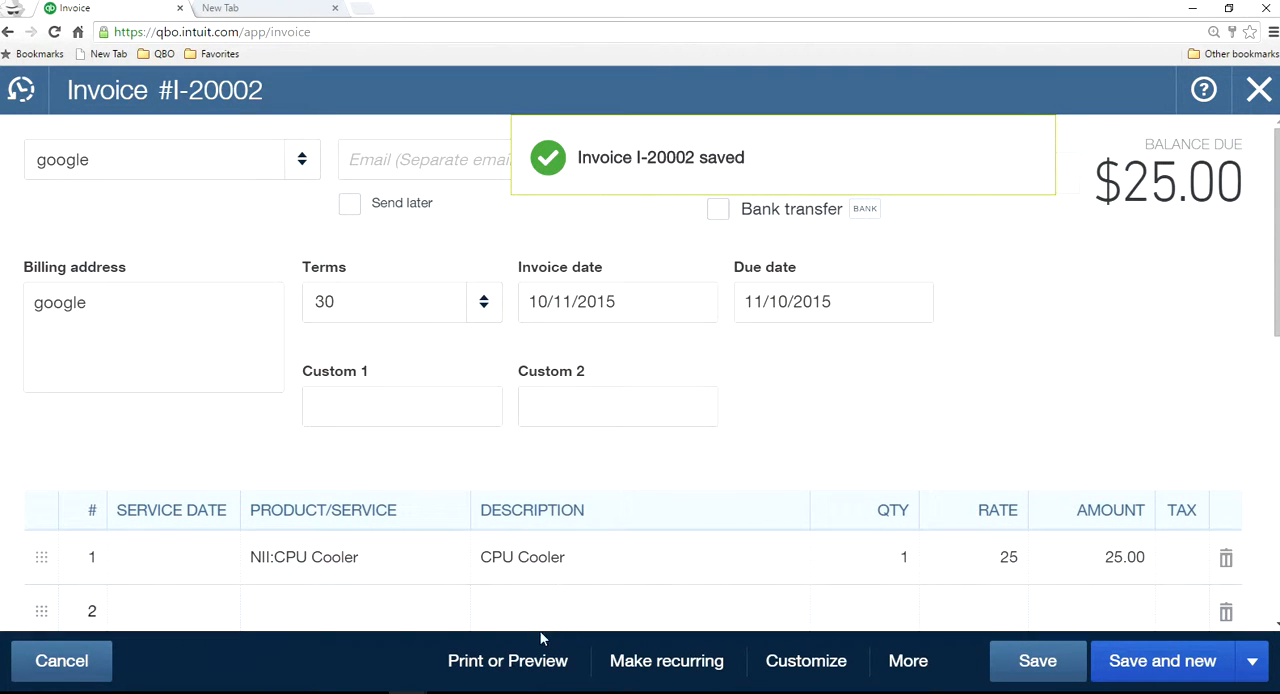
left_click(508, 660)
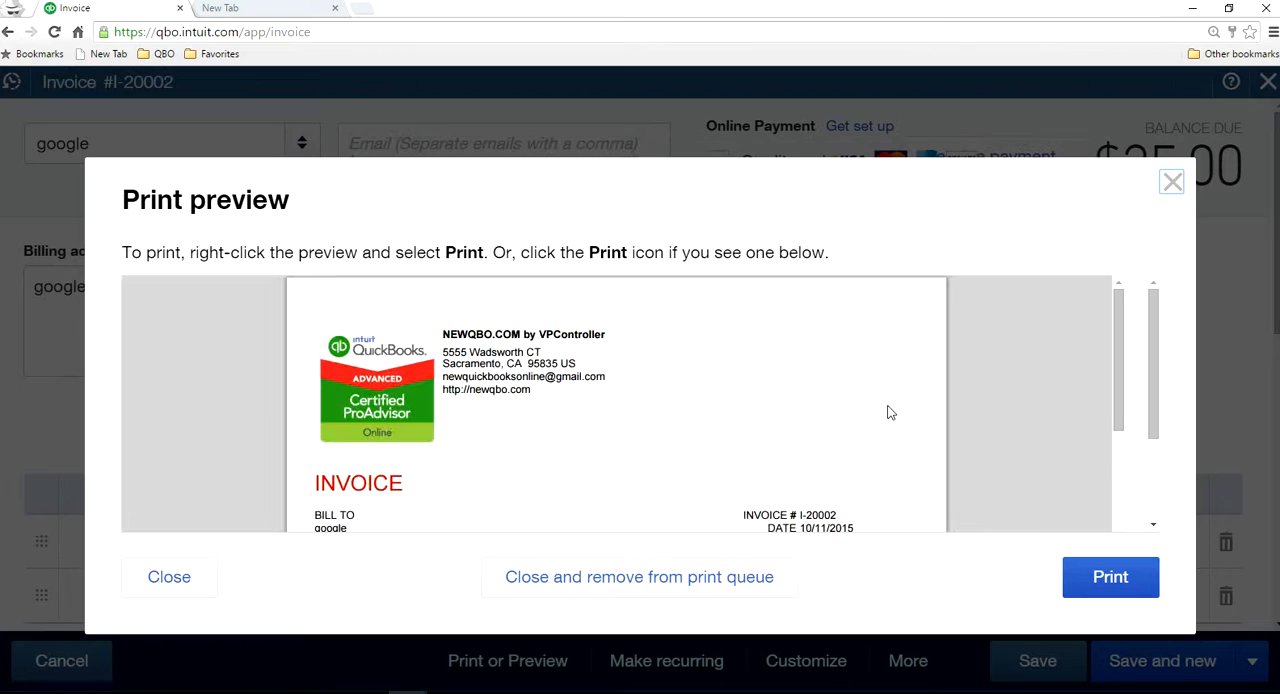
- Review and close the print preview, then save I-20002 and start a new invoice
scroll("down", 3)
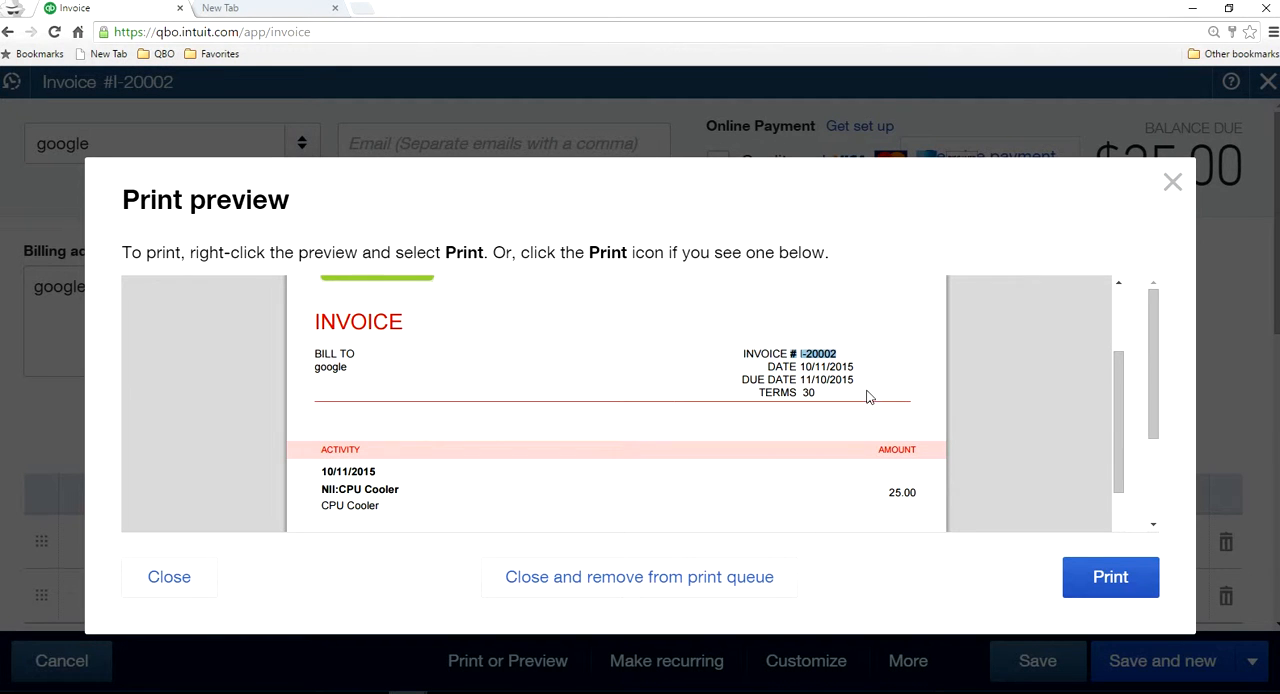
left_click(168, 576)
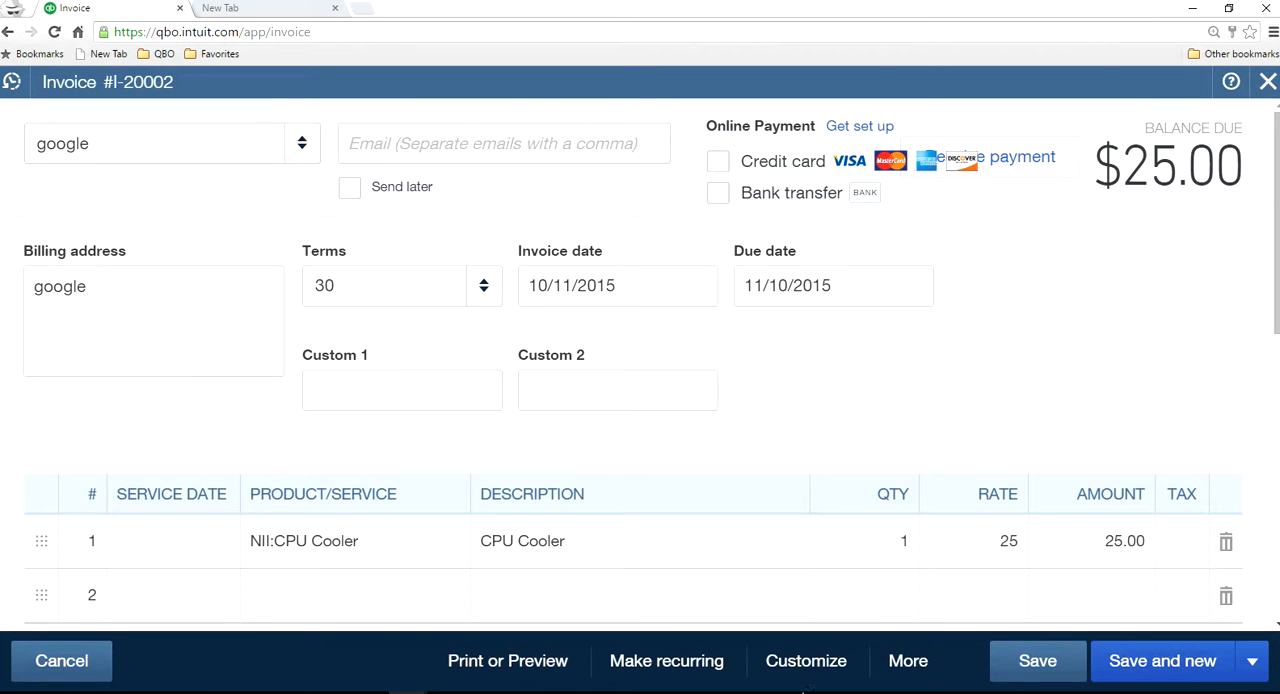
left_click(1036, 660)
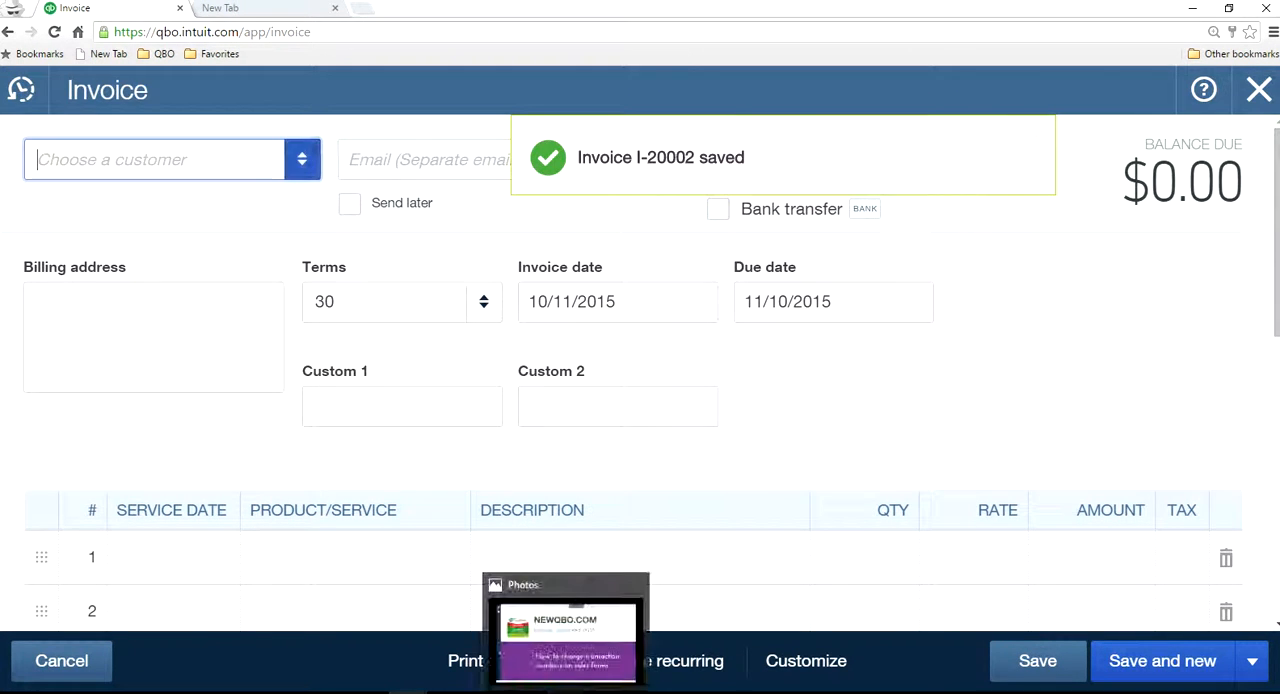